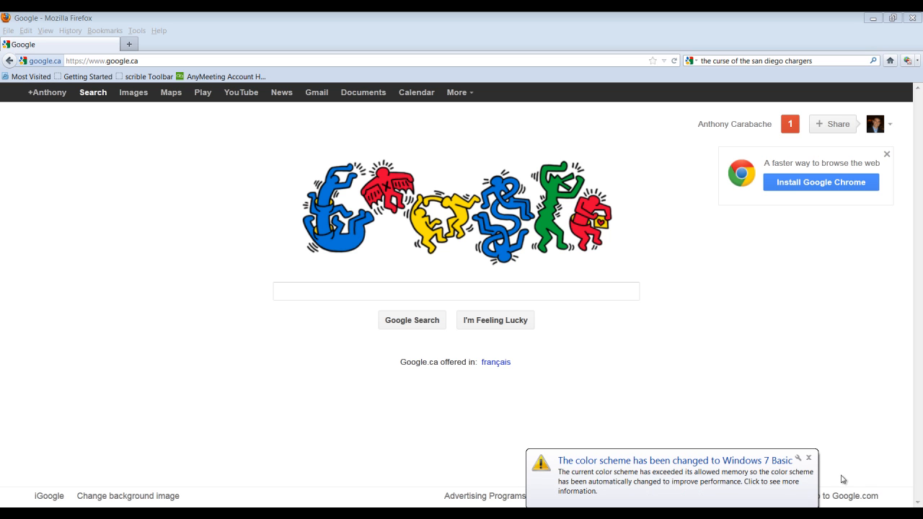
Search Google for 'smart notebook download' after dismissing the colour scheme notice.
click(456, 292)
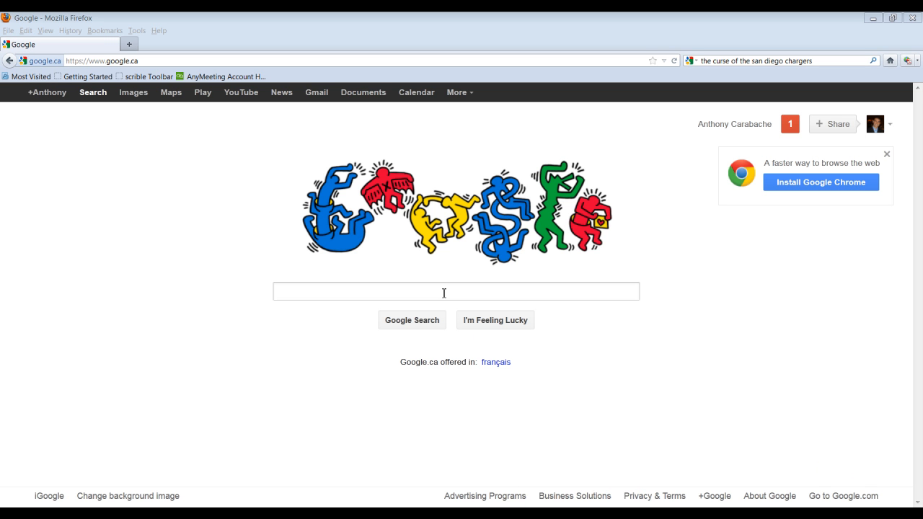
click(456, 291)
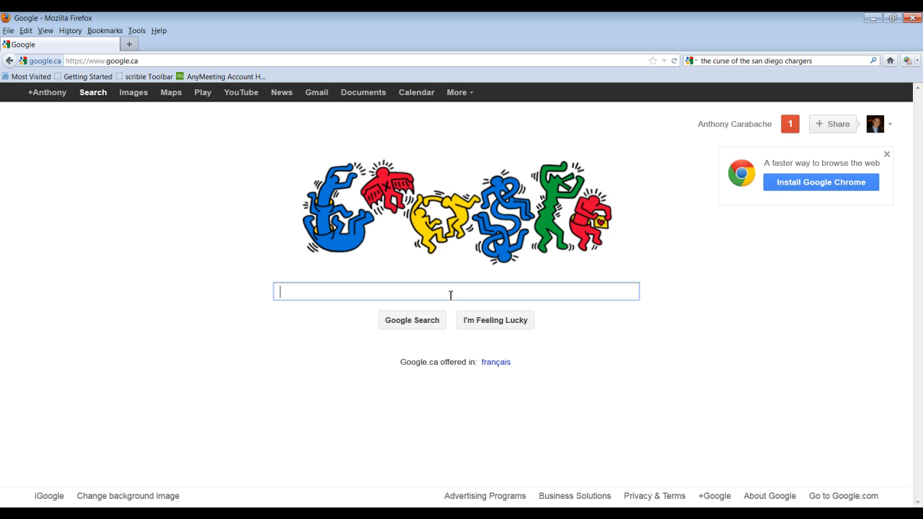
text(SMART)
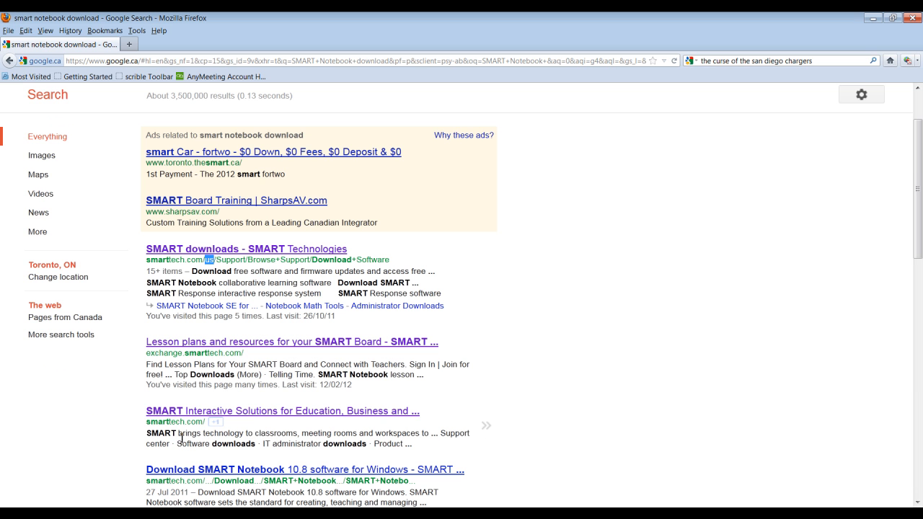
Go to the SMART Technologies home page from the search results.
click(283, 409)
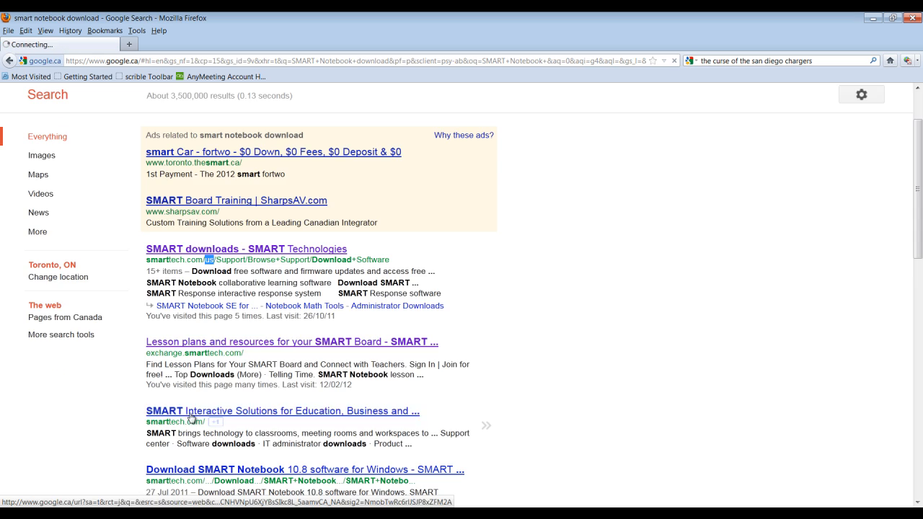
click(282, 410)
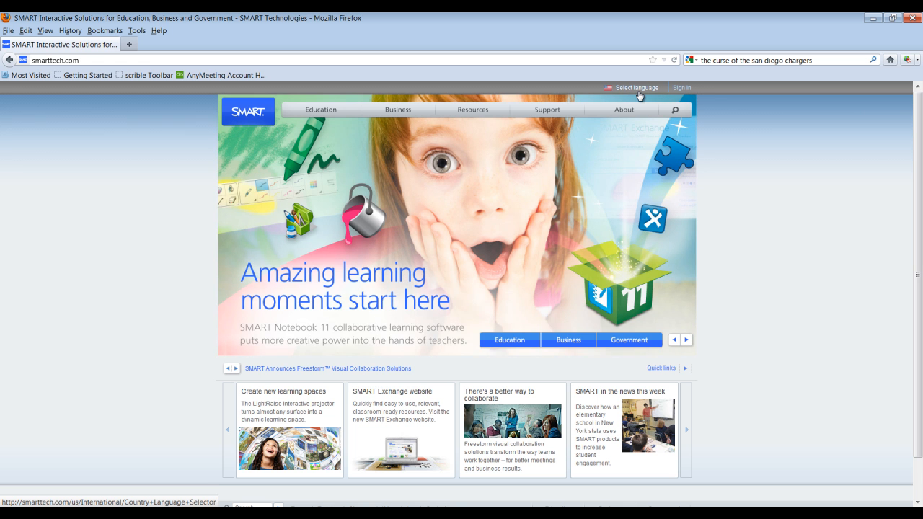
Switch the SMART site to the Canada – English version via the country and language chooser.
click(637, 88)
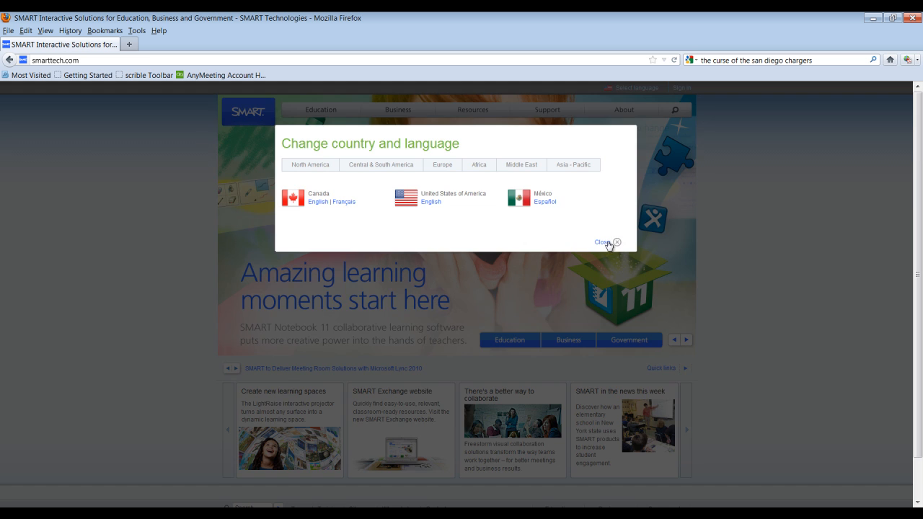
click(602, 242)
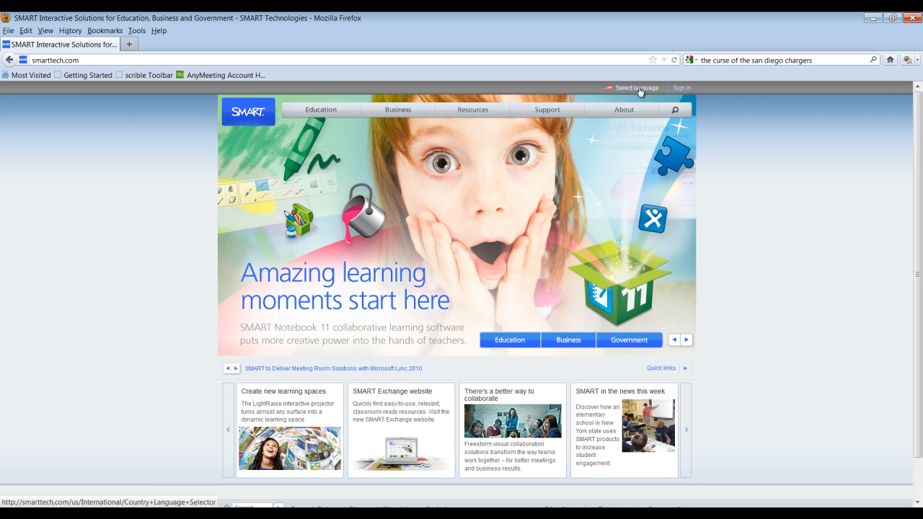
click(635, 88)
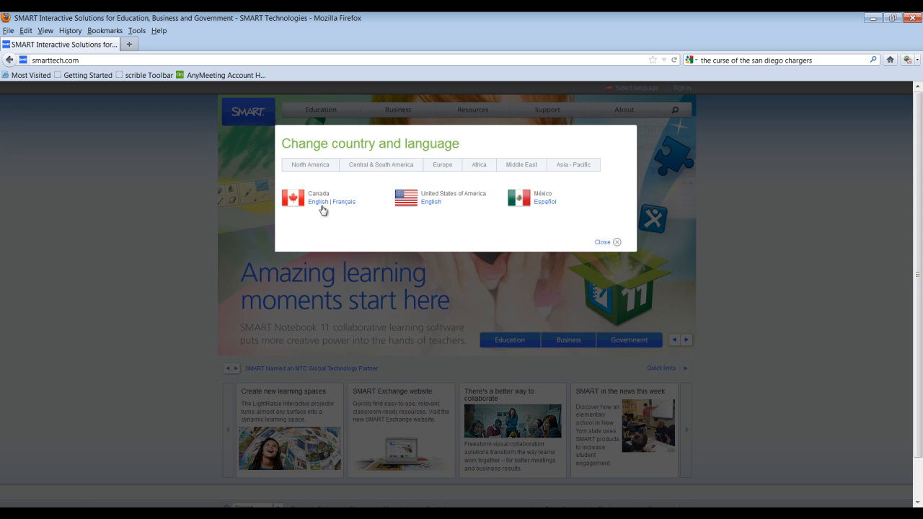
click(317, 202)
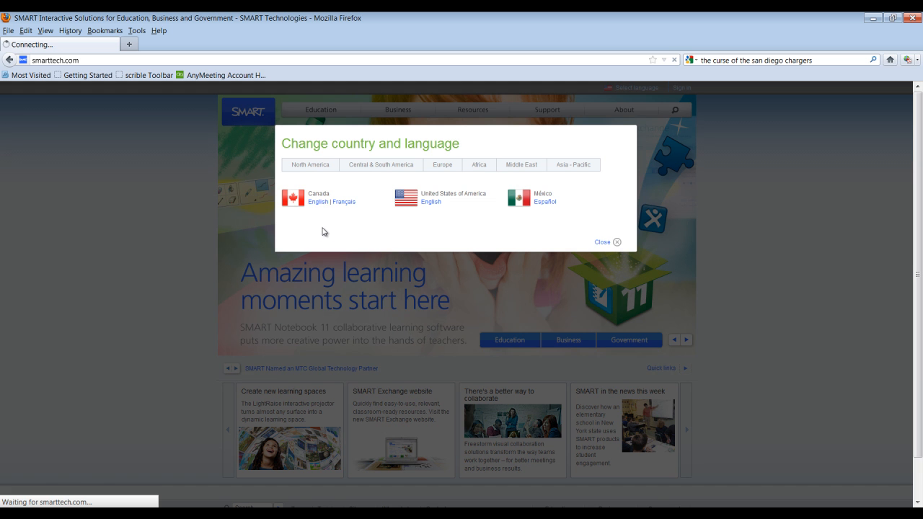
click(316, 202)
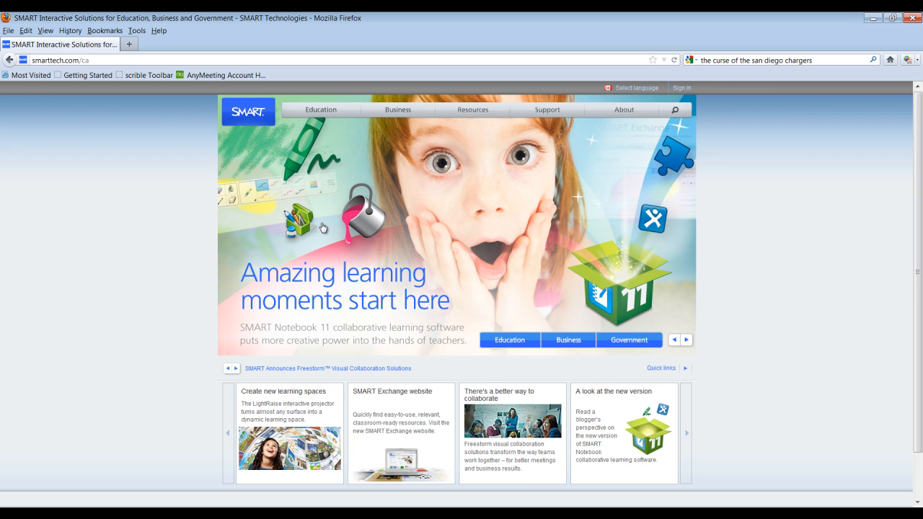
mouse_move(323, 220)
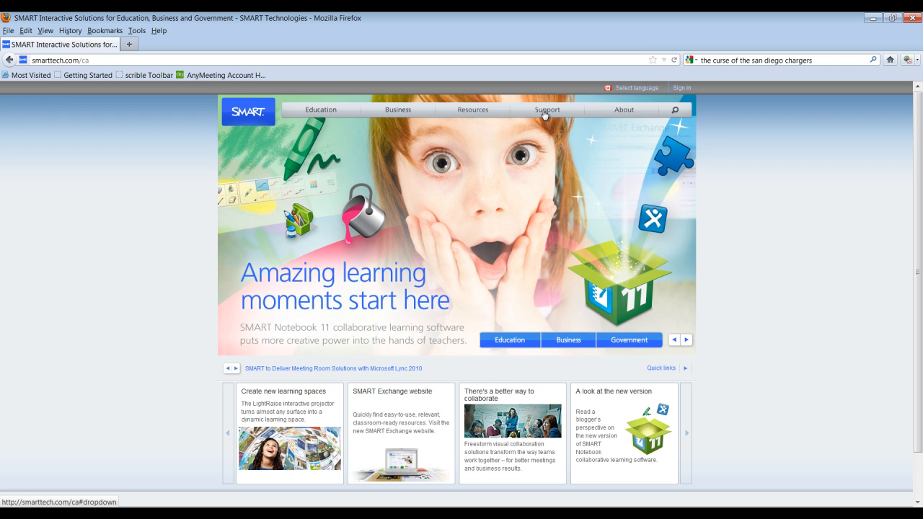
Navigate from the Support menu to the Software downloads page.
click(547, 109)
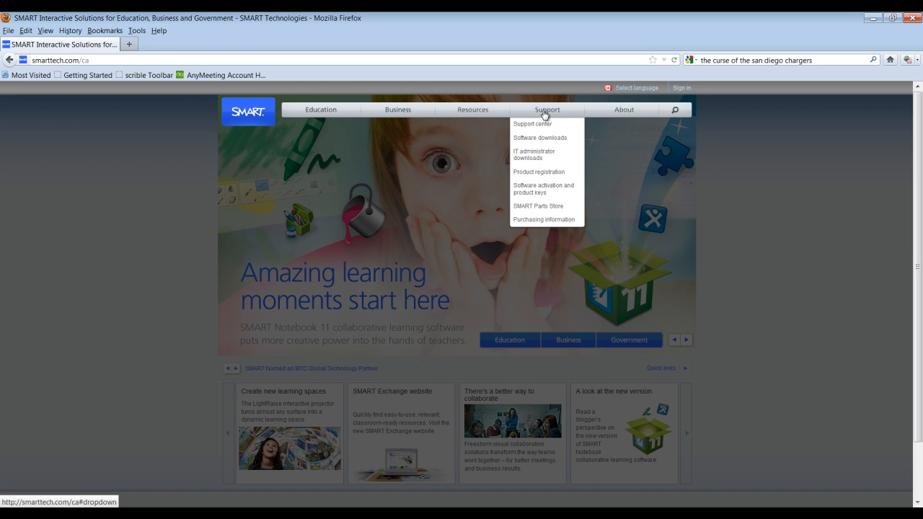
mouse_move(539, 139)
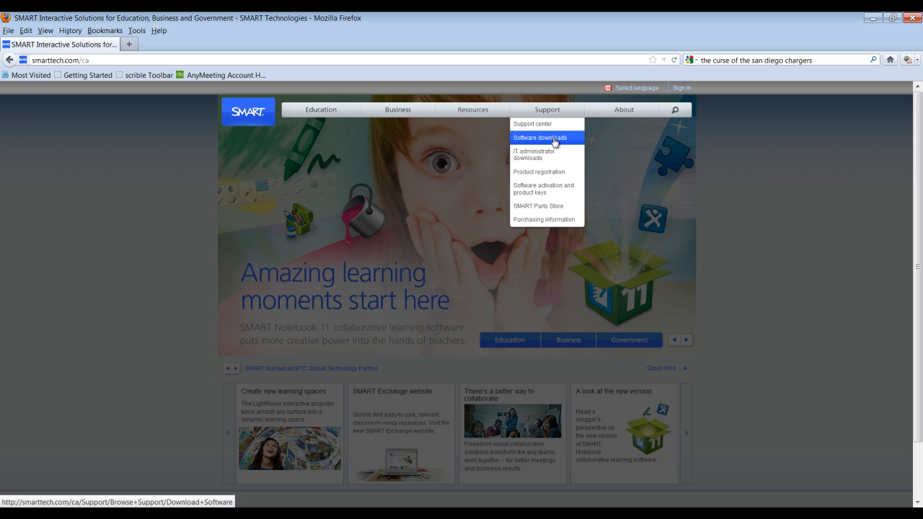
click(539, 138)
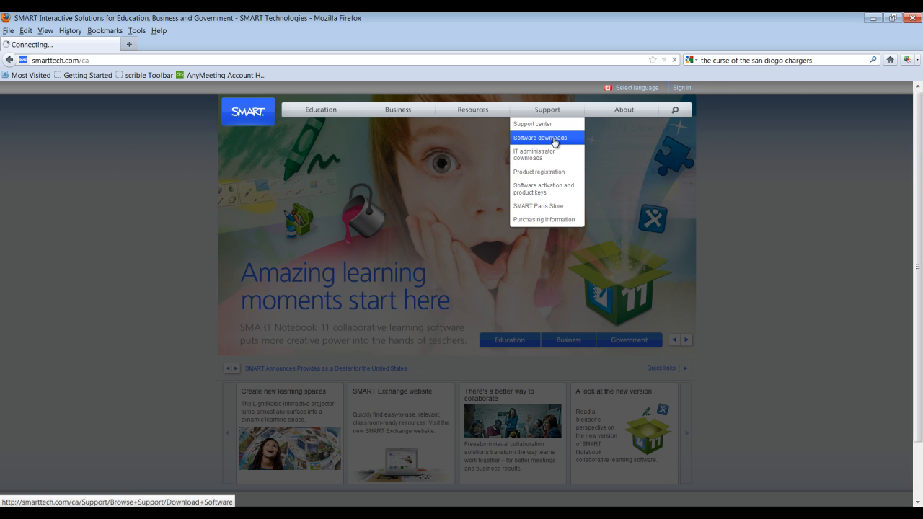
click(539, 138)
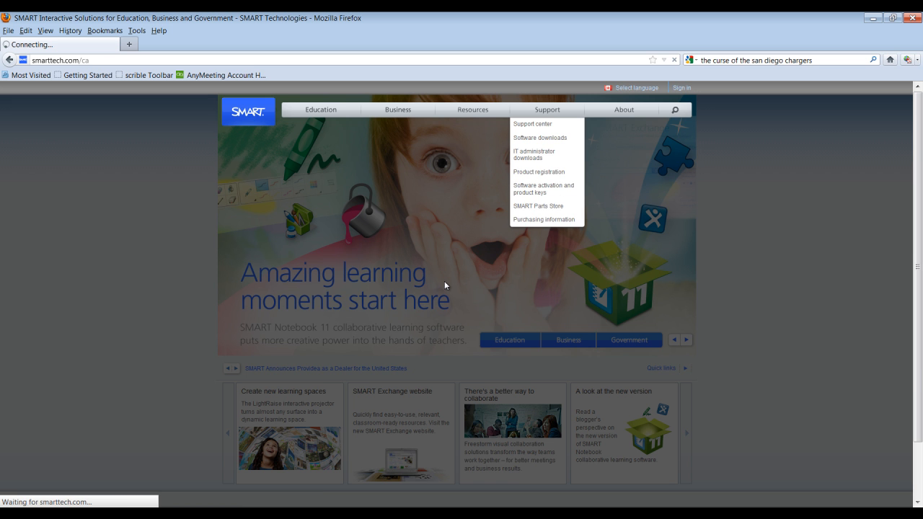
click(540, 138)
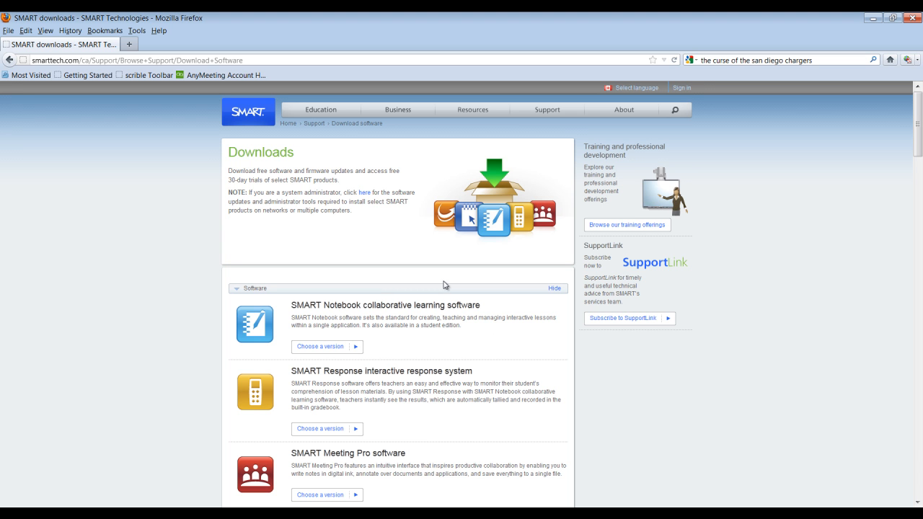
mouse_move(416, 298)
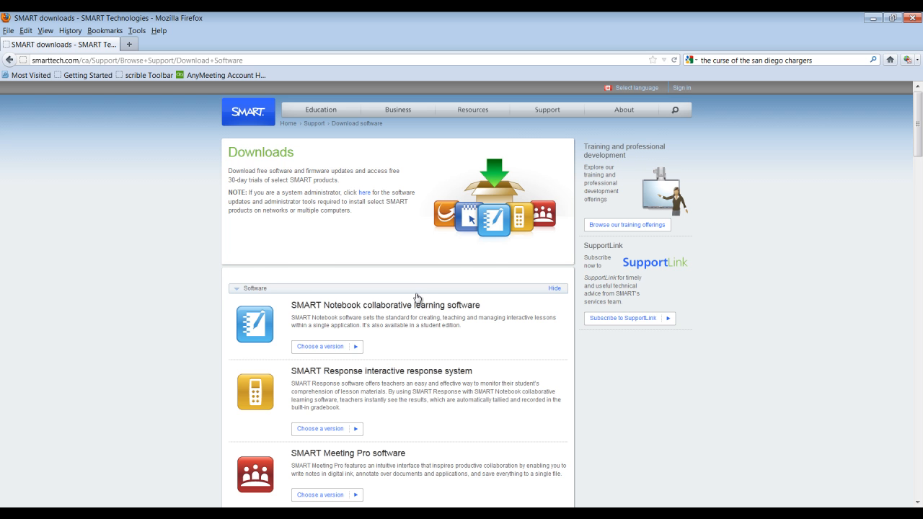
Choose SMART Notebook 11 for Windows from the collaborative learning software version list.
scroll(down, 3)
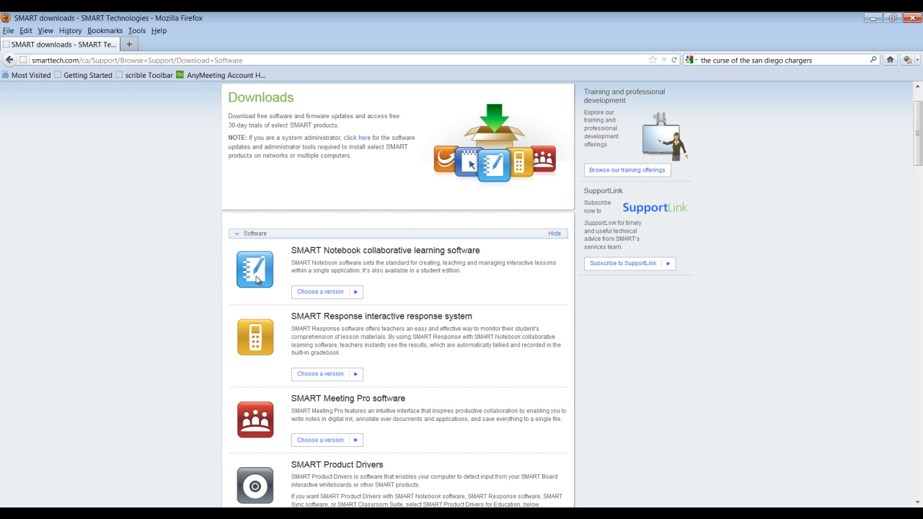
mouse_move(353, 294)
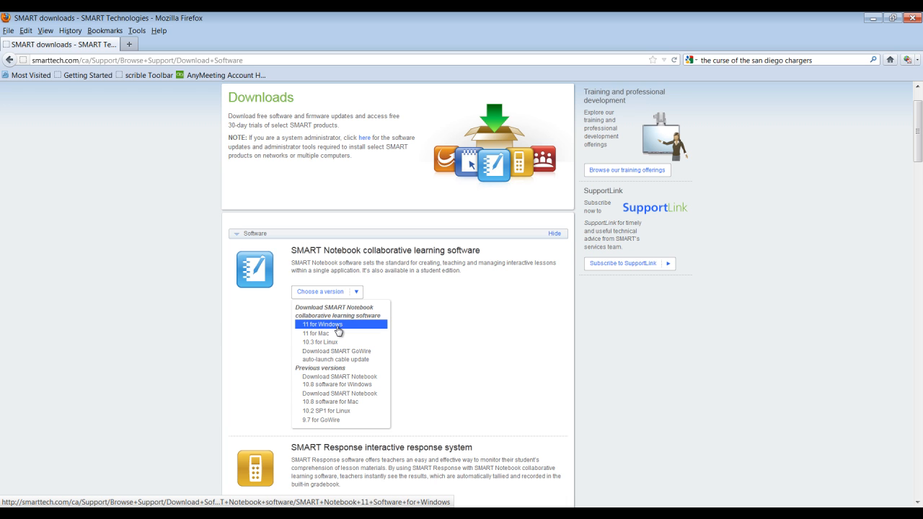
mouse_move(337, 333)
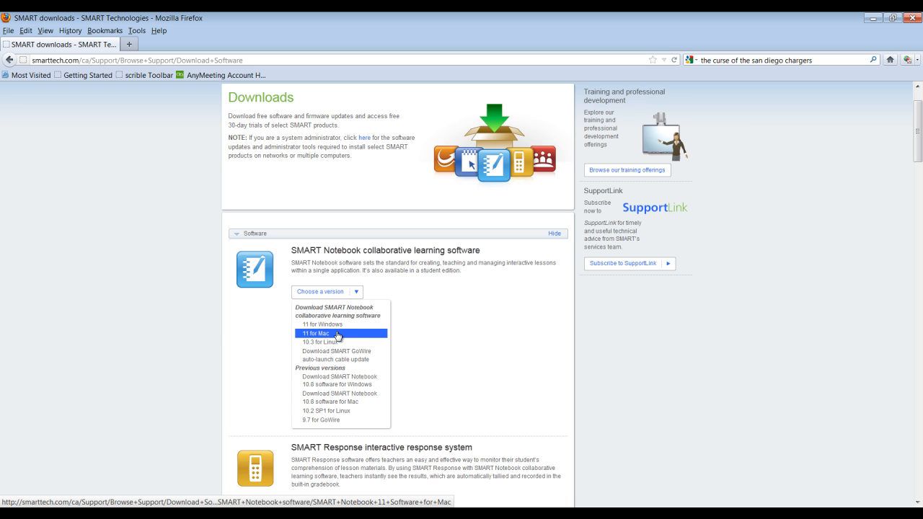
mouse_move(344, 342)
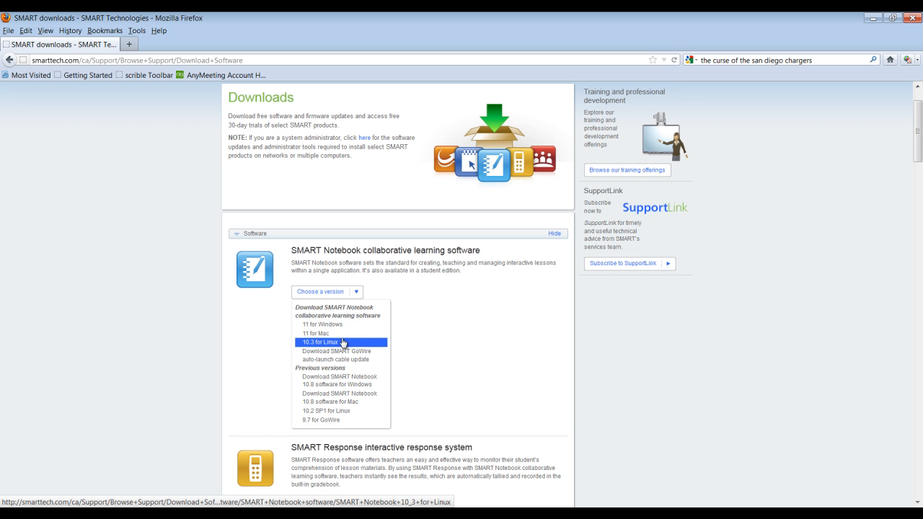
mouse_move(323, 323)
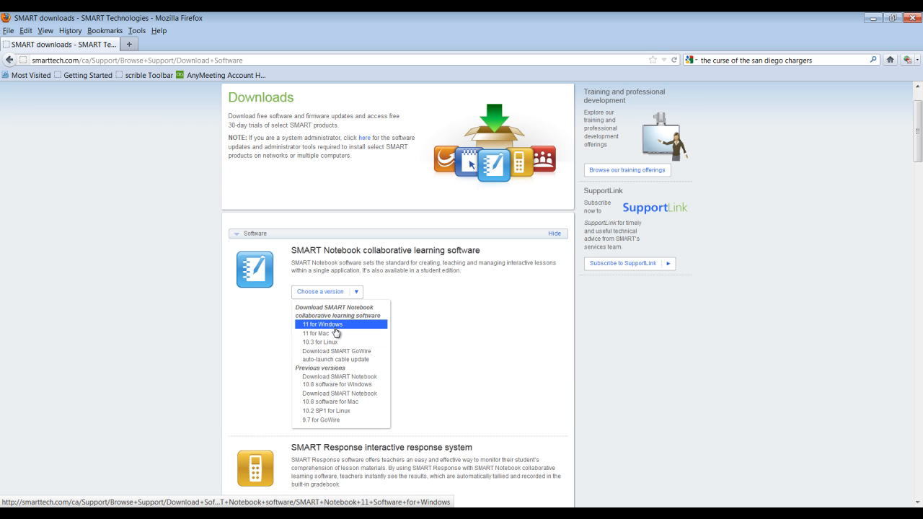
click(321, 323)
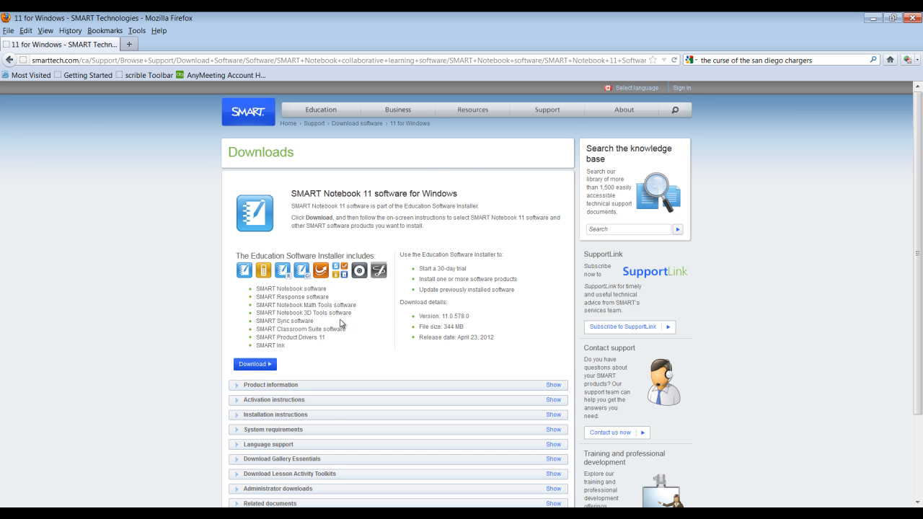
Review the Notebook 11 download details and highlight the 344 MB file size.
scroll(down, 3)
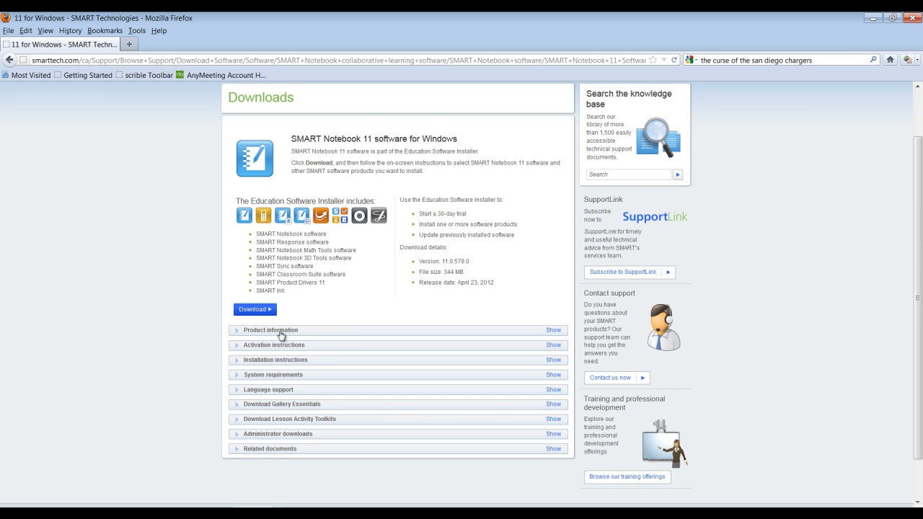
mouse_move(239, 335)
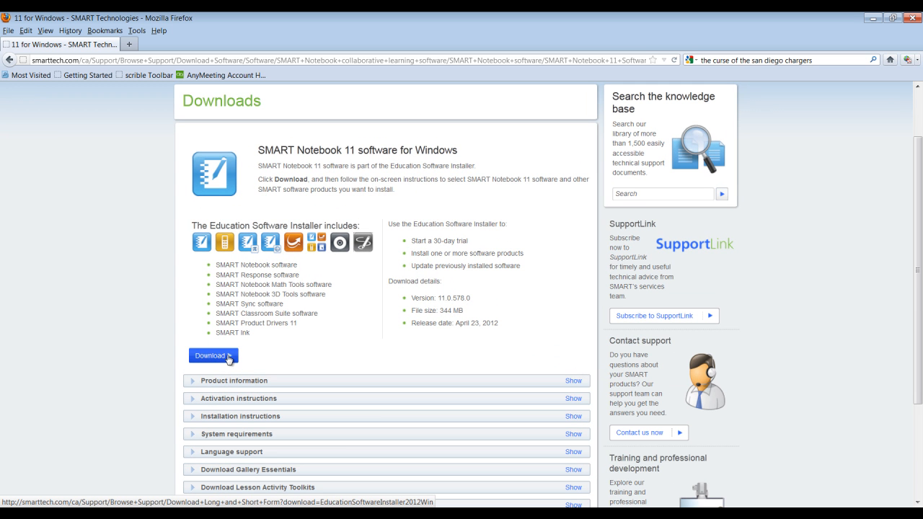
scroll(down, 3)
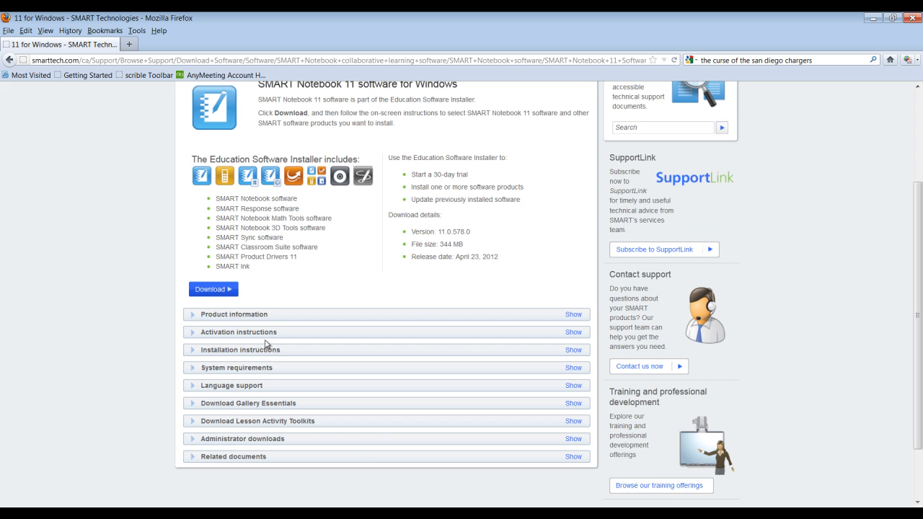
mouse_move(233, 433)
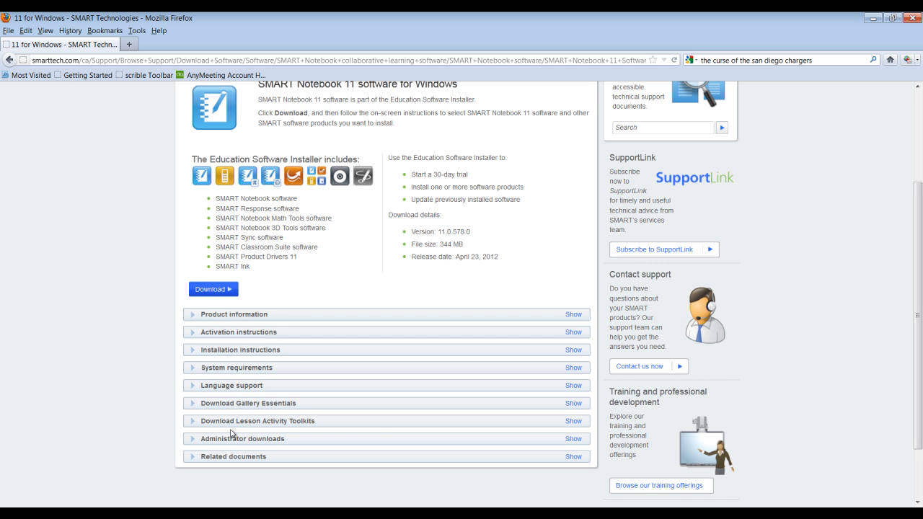
mouse_move(230, 384)
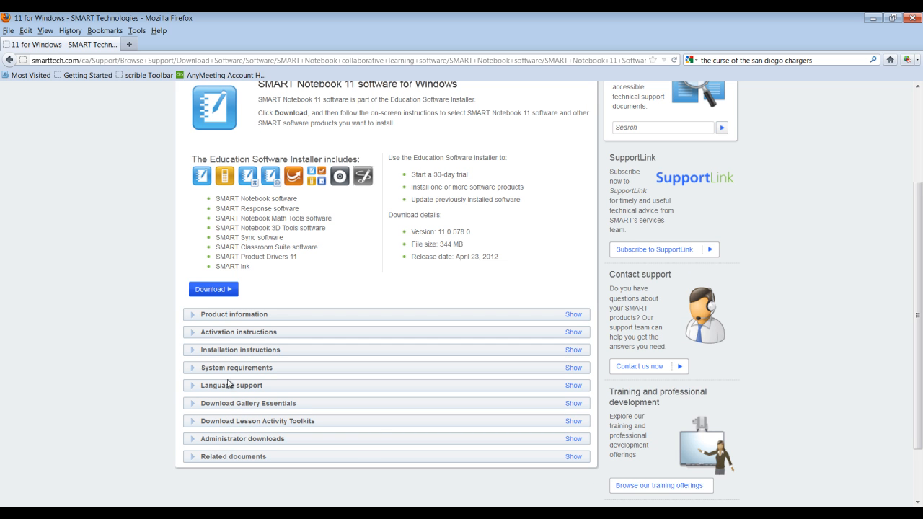
mouse_move(436, 248)
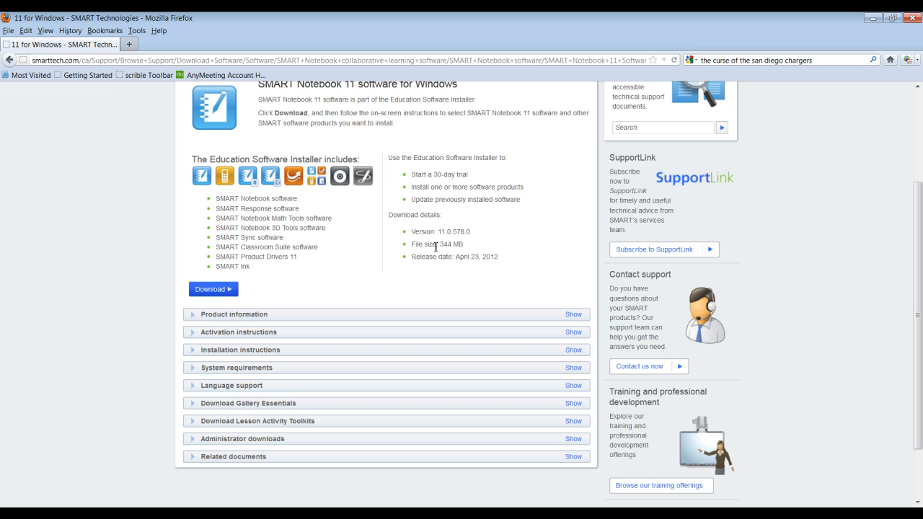
double_click(450, 245)
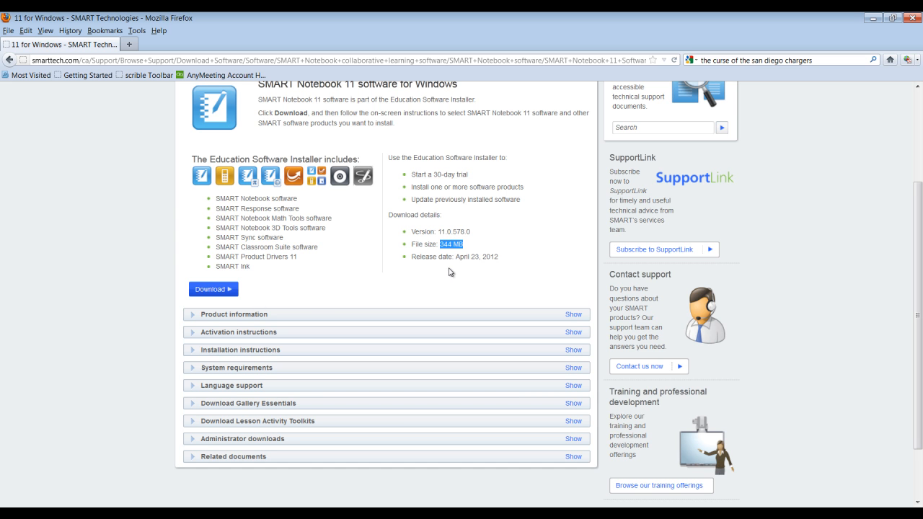
mouse_move(419, 286)
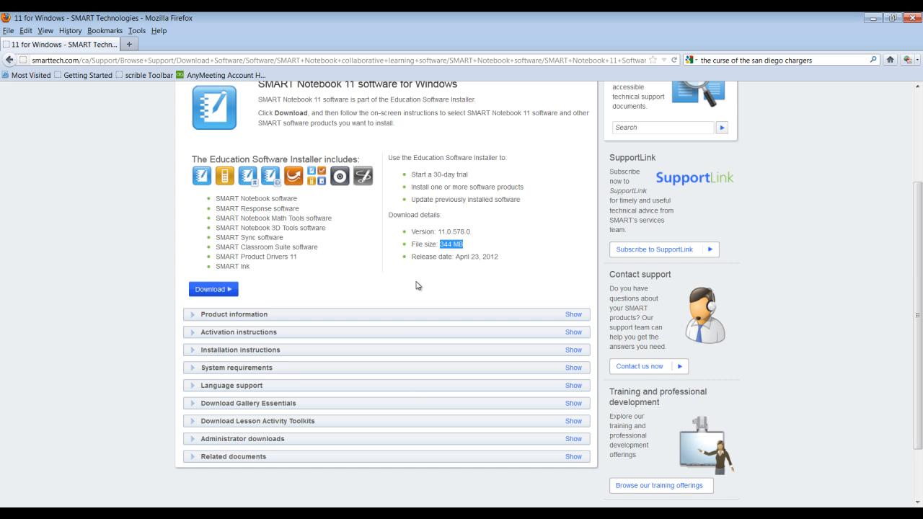
mouse_move(394, 294)
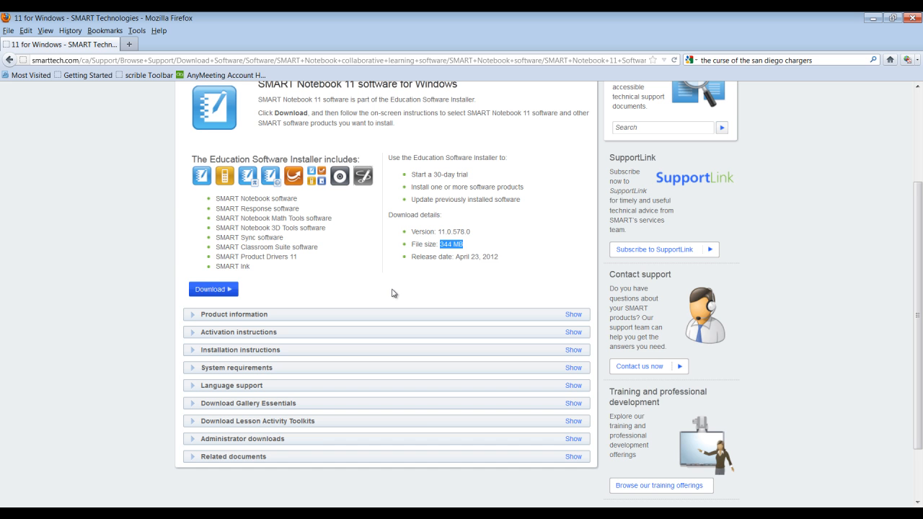
mouse_move(376, 290)
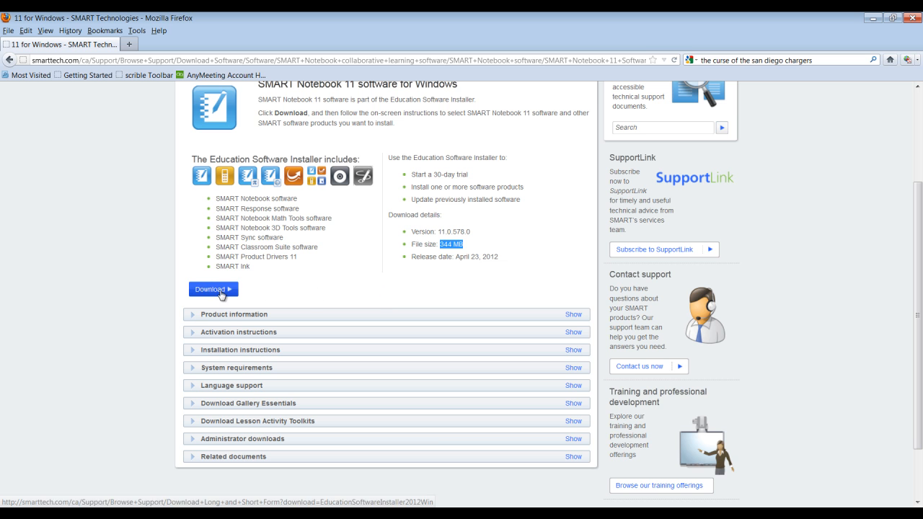
Request the Education Software Installer download and answer Yes to owning a product key.
click(214, 288)
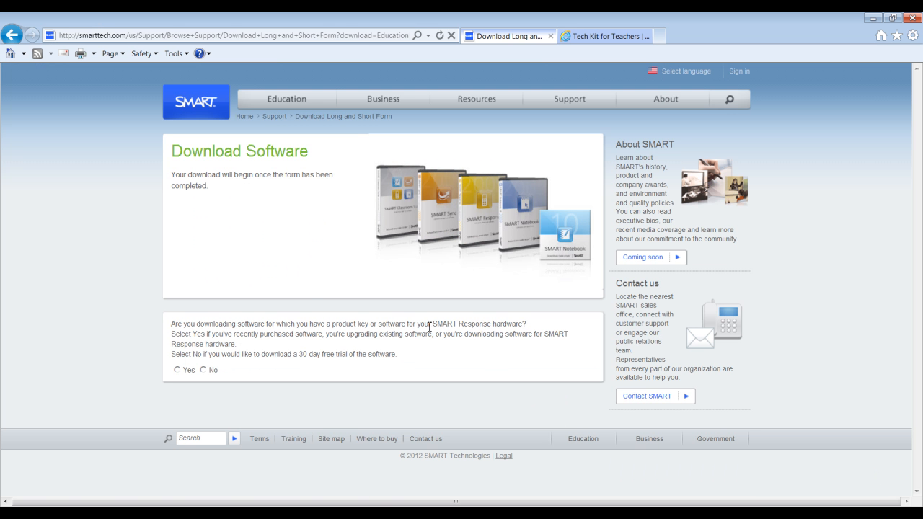
mouse_move(309, 299)
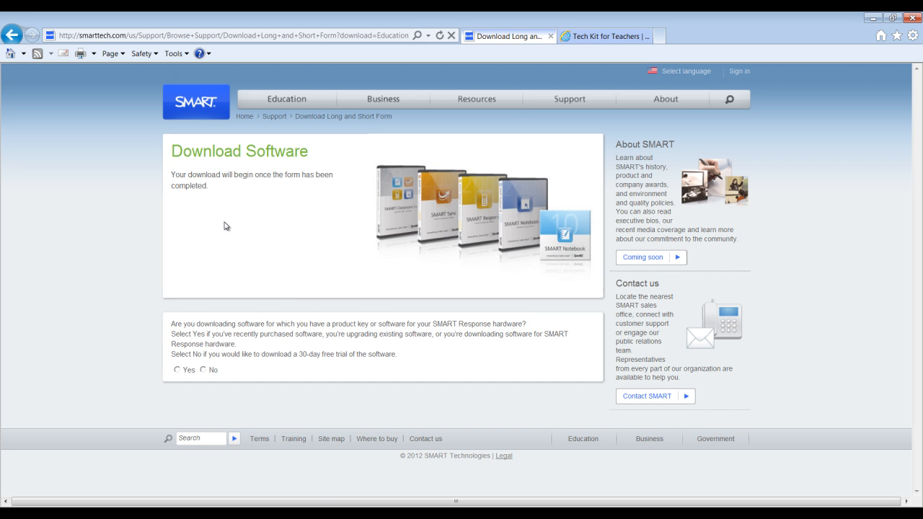
mouse_move(189, 184)
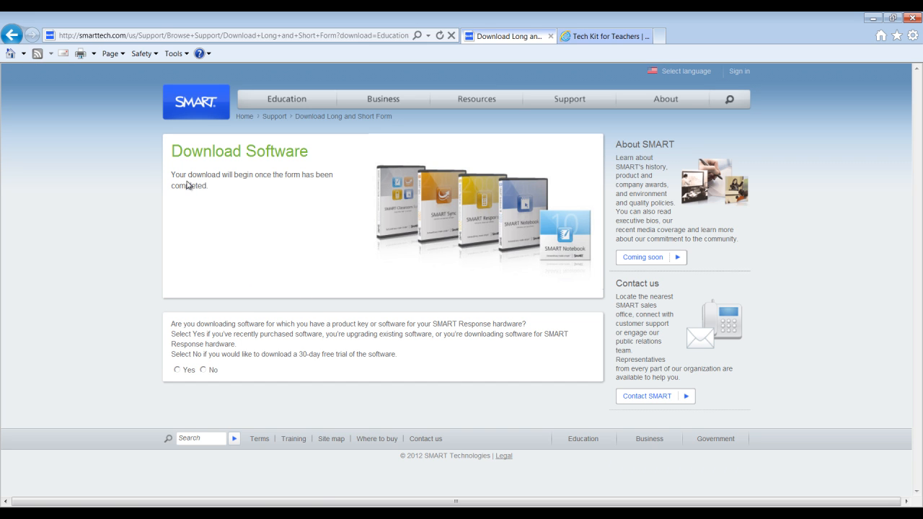
mouse_move(264, 314)
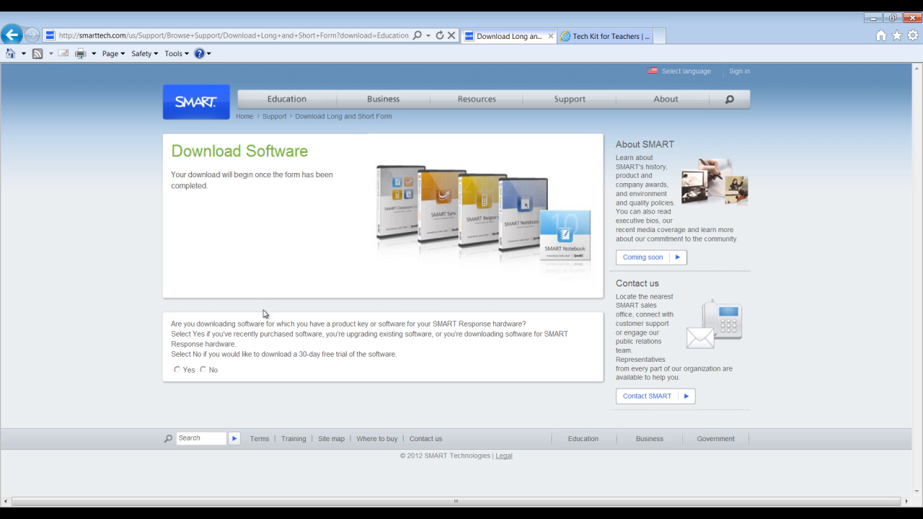
mouse_move(213, 343)
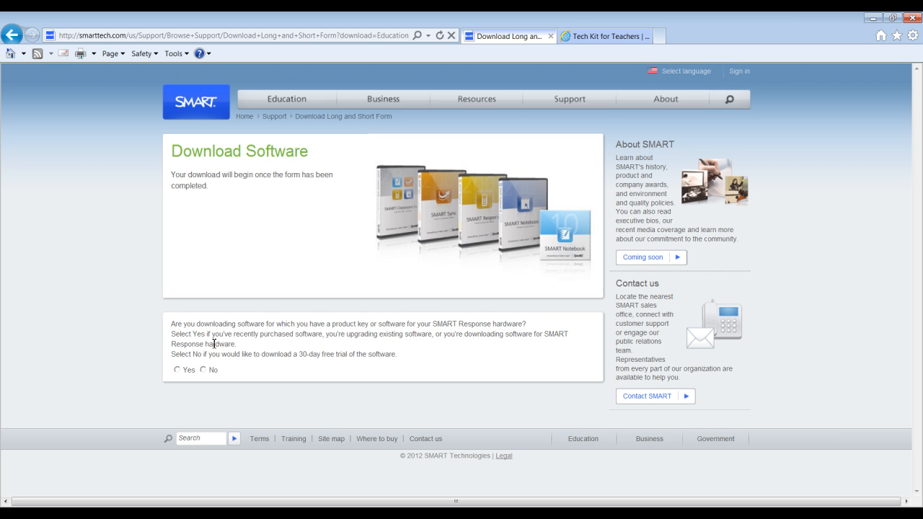
mouse_move(199, 343)
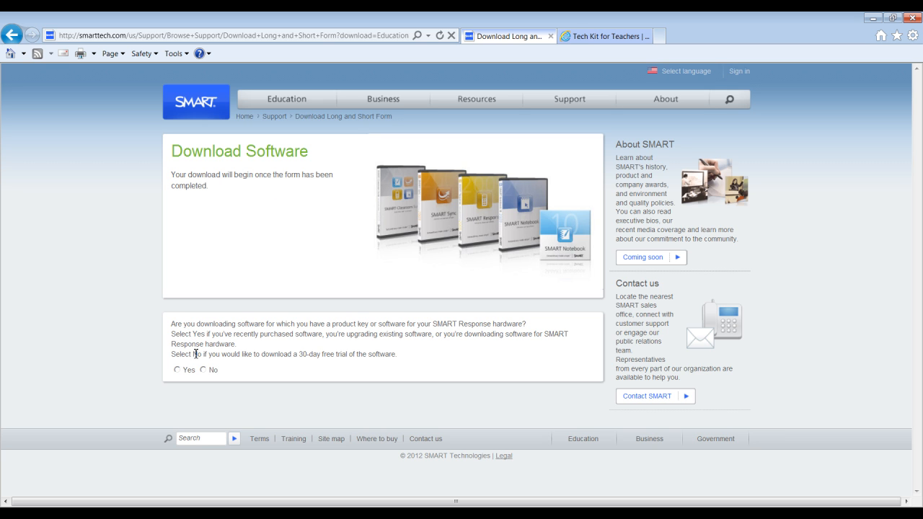
mouse_move(239, 336)
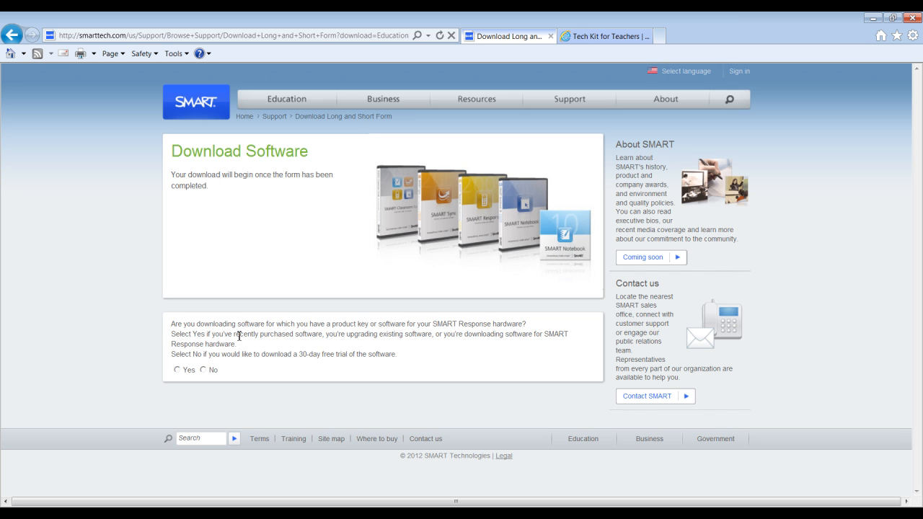
mouse_move(253, 330)
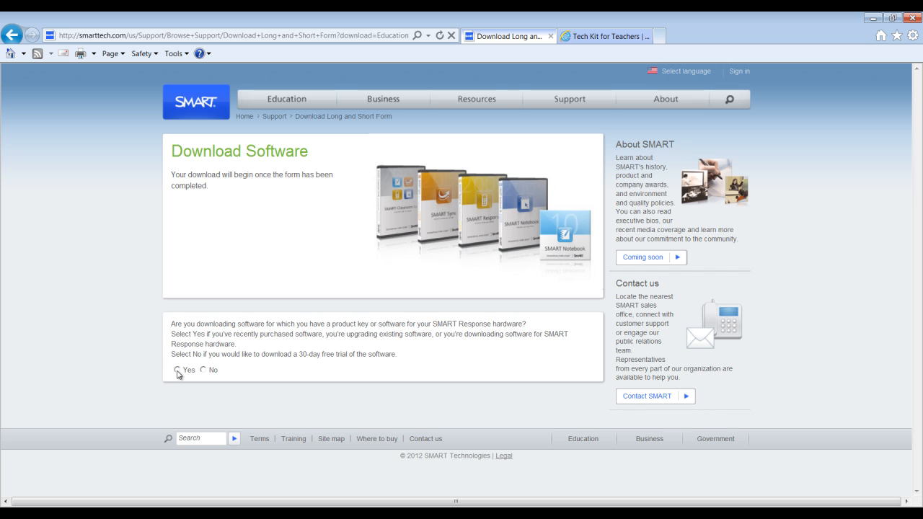
click(179, 370)
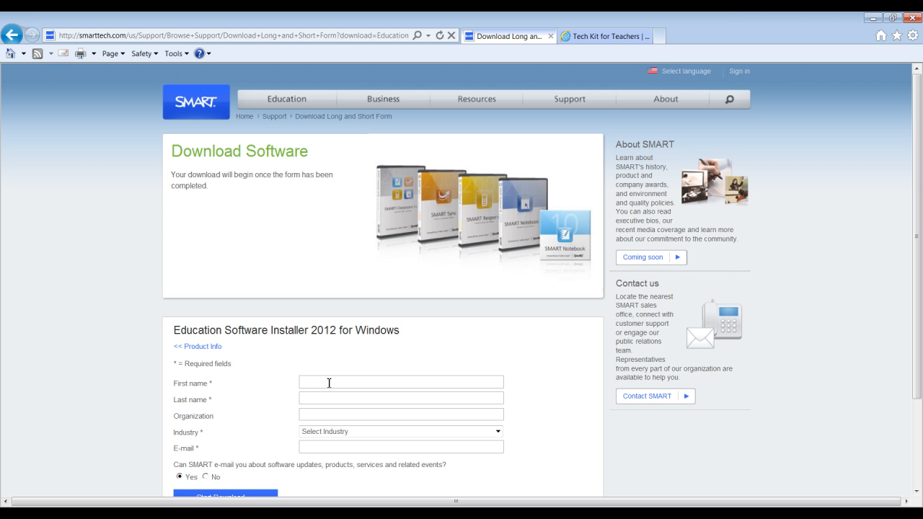
Enter 'First' and 'Last' as names and choose 2-year higher education institution as industry.
text(First)
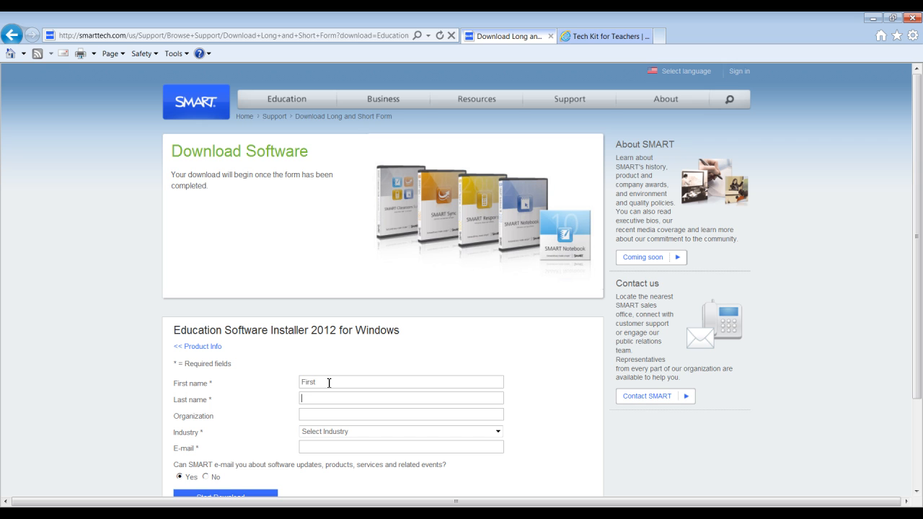
text(Last)
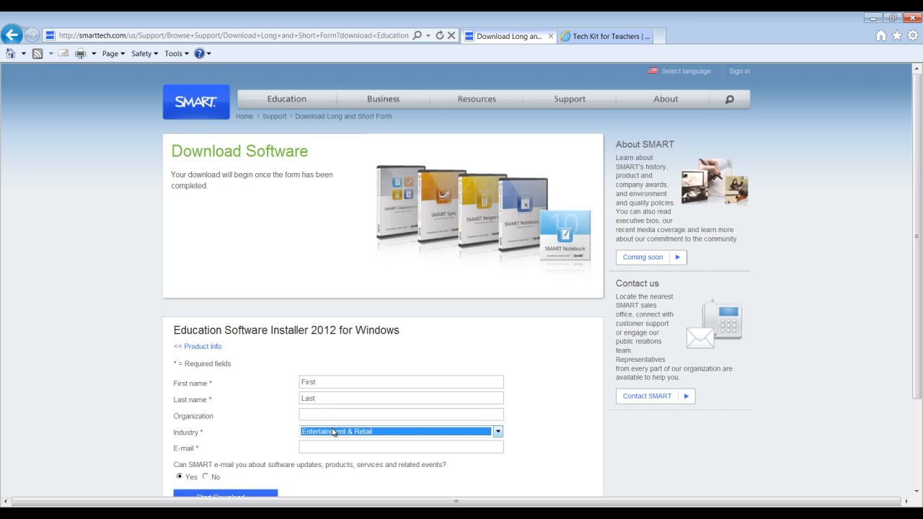
click(400, 432)
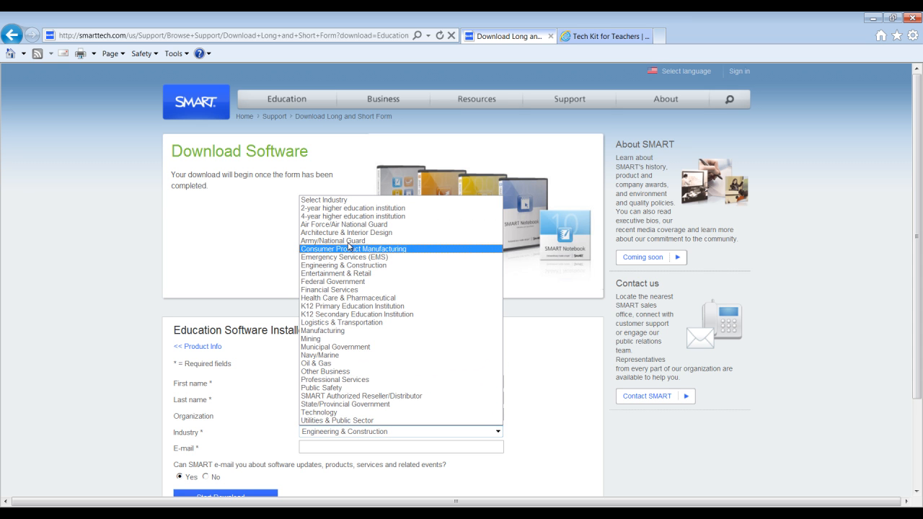
click(354, 208)
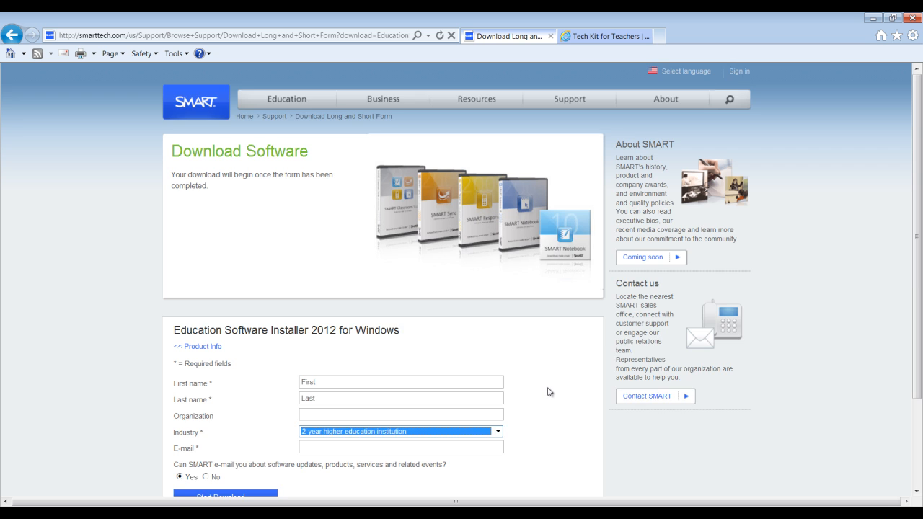
Enter the tester@gm e-mail, decline marketing e-mails and submit with Start Download.
scroll(down, 3)
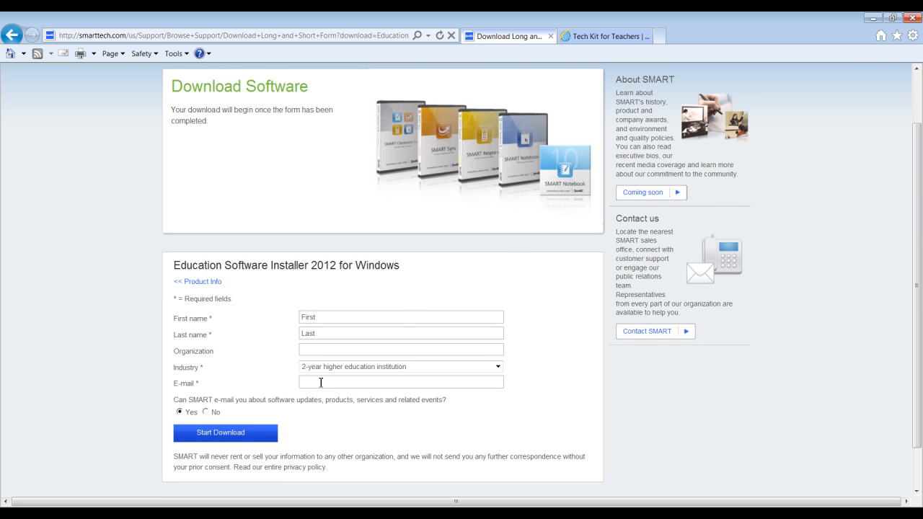
text(tester@gmail.com)
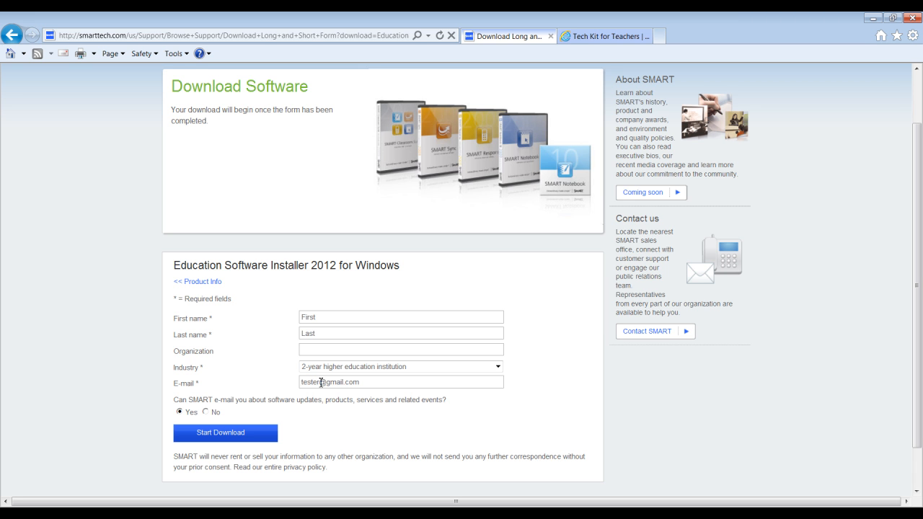
mouse_move(186, 406)
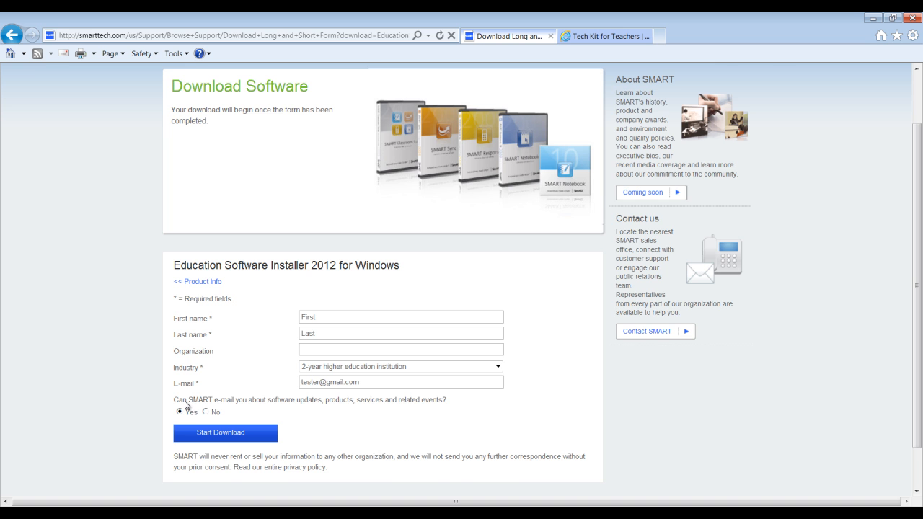
scroll(down, 3)
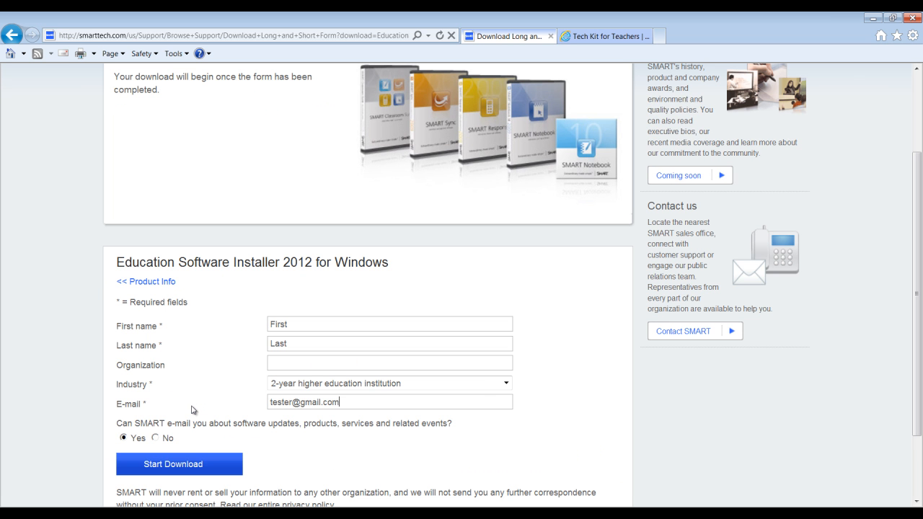
mouse_move(357, 433)
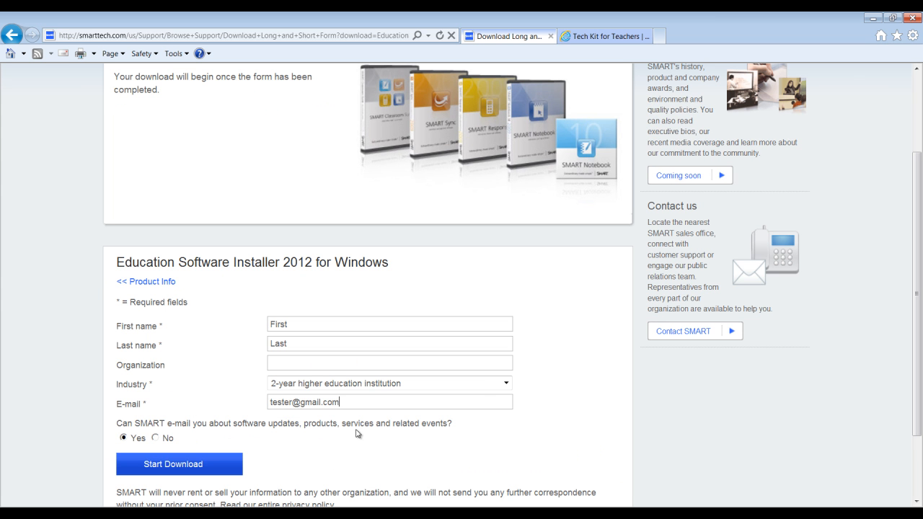
click(156, 438)
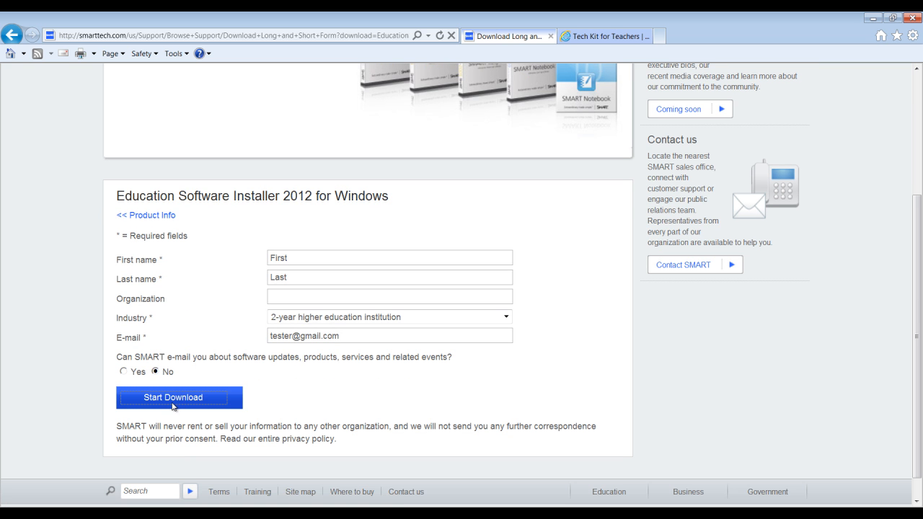
click(179, 398)
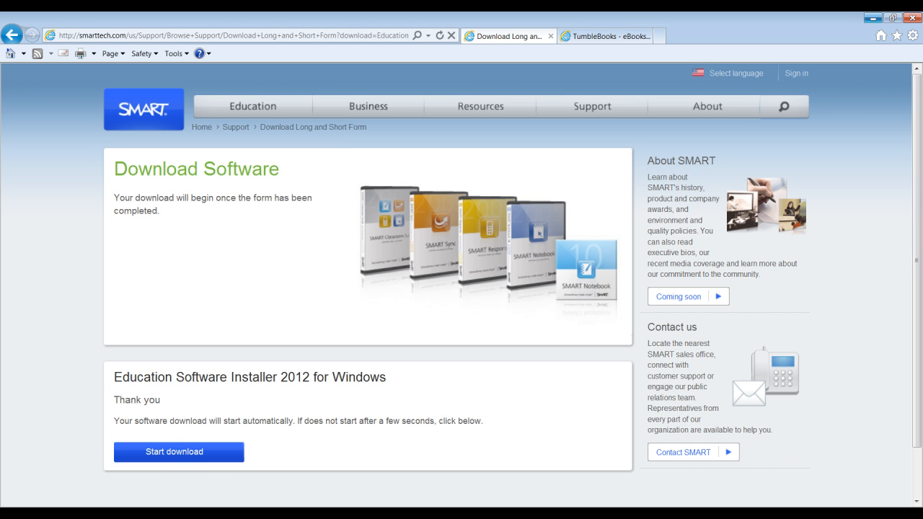
Start the installer download manually and save smart_education_software_2012.exe to the computer.
click(175, 452)
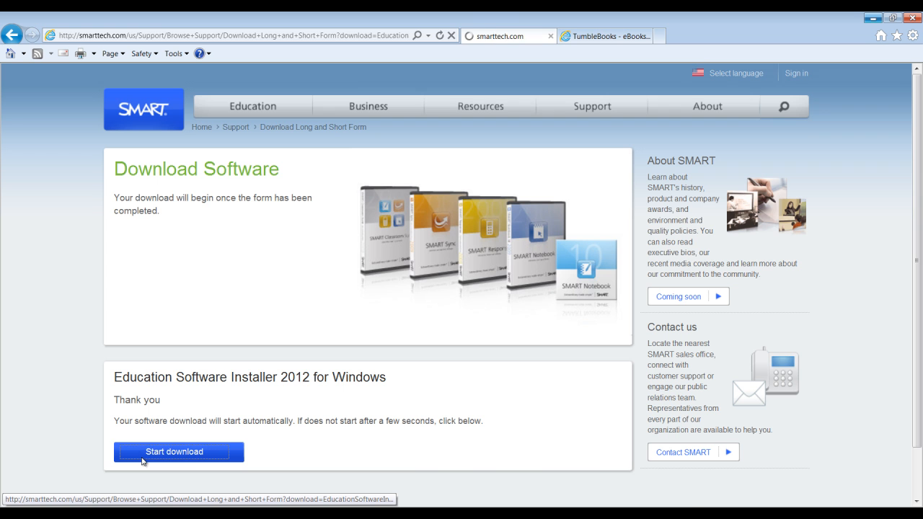
click(173, 452)
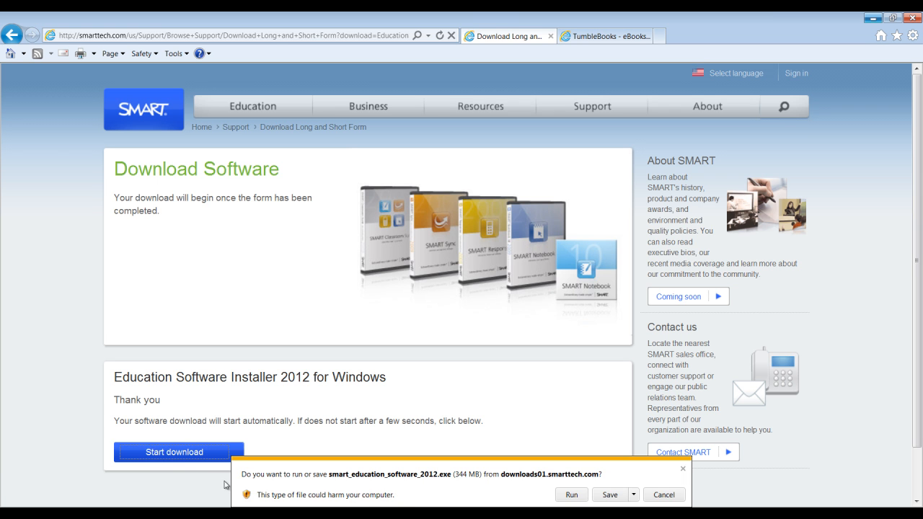
mouse_move(315, 494)
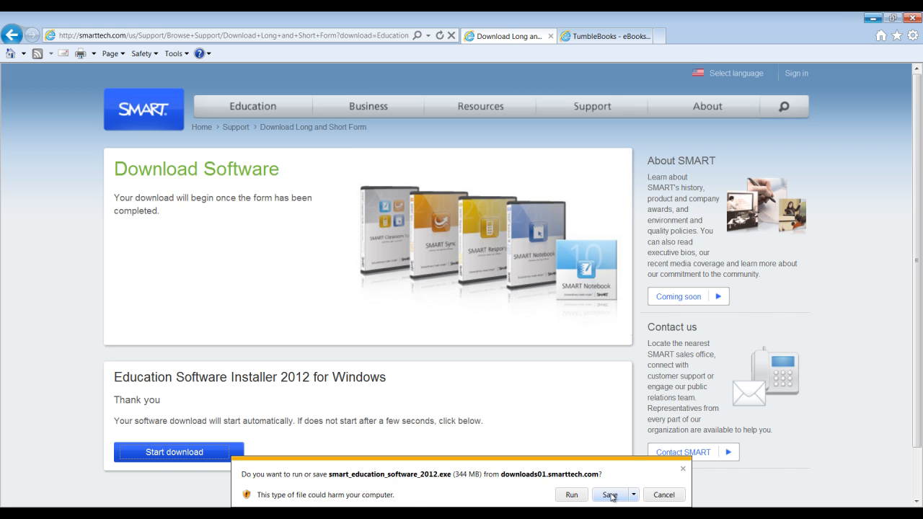
click(608, 495)
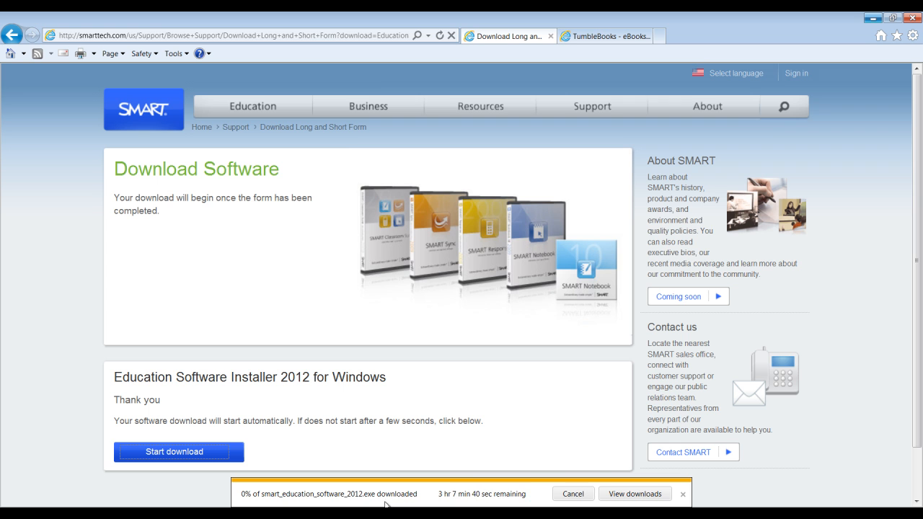
mouse_move(273, 502)
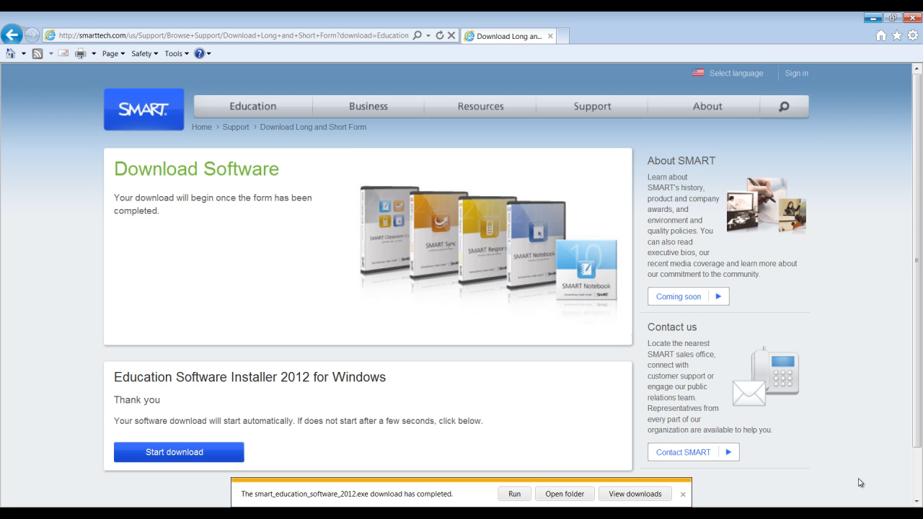
mouse_move(857, 488)
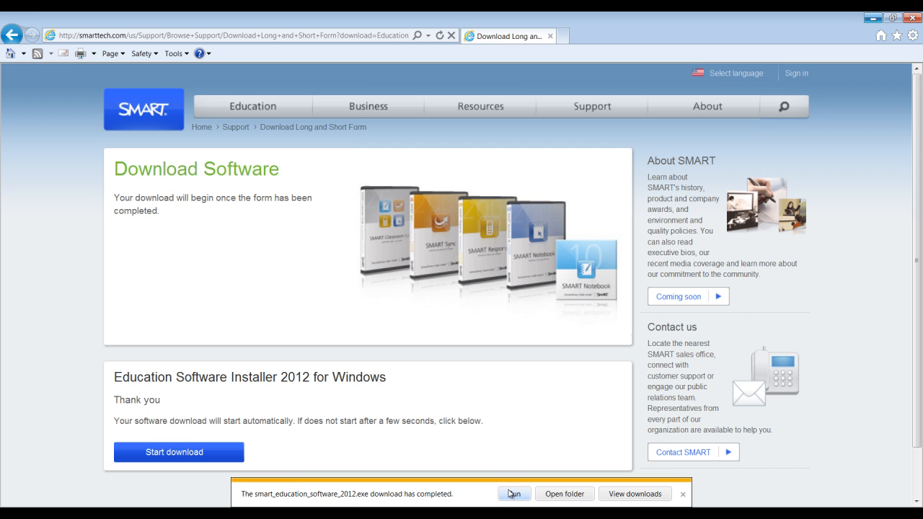
mouse_move(626, 490)
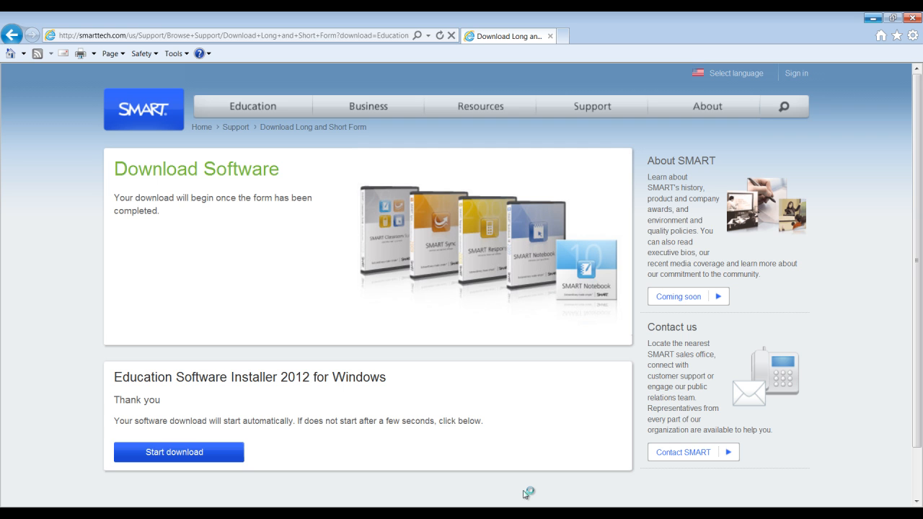
mouse_move(525, 329)
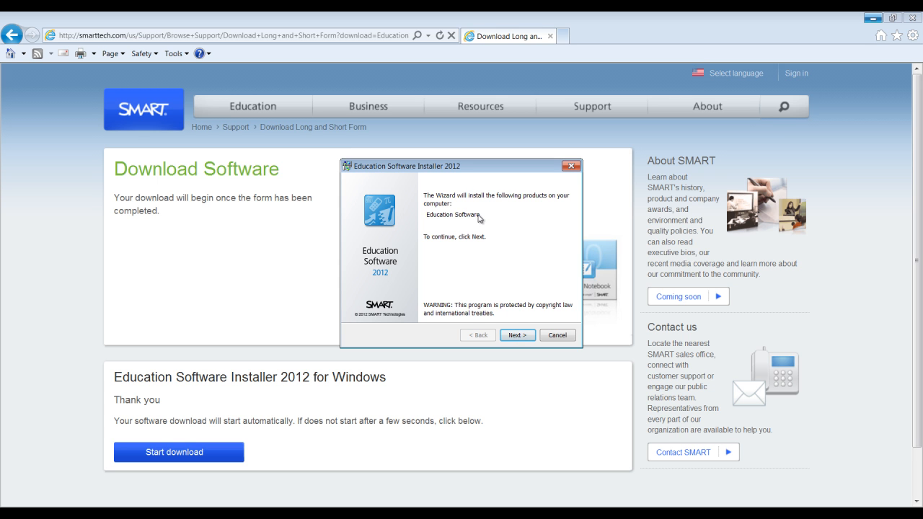
mouse_move(479, 230)
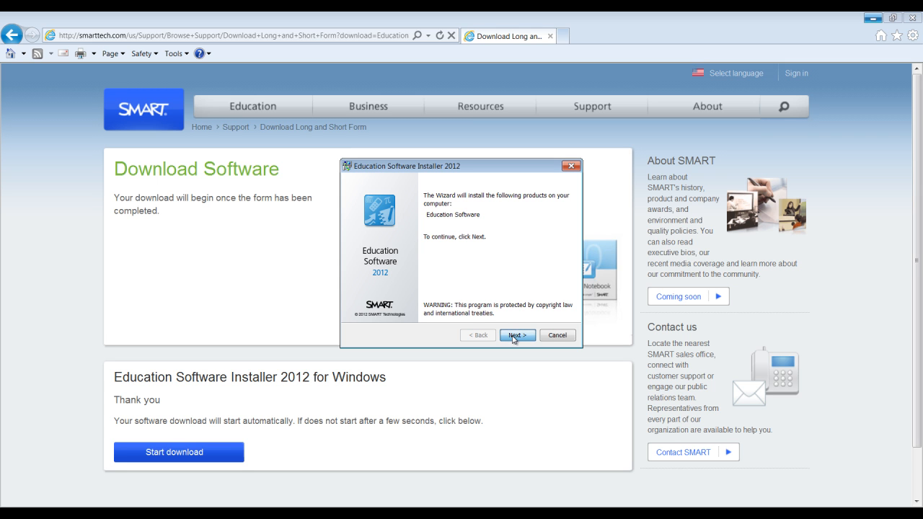
Begin the installation wizard and accept the license terms.
click(517, 335)
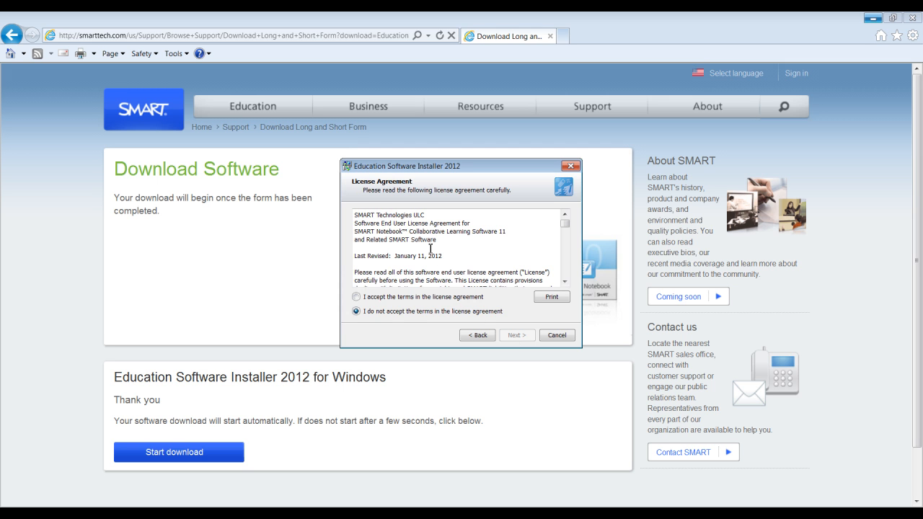
click(356, 298)
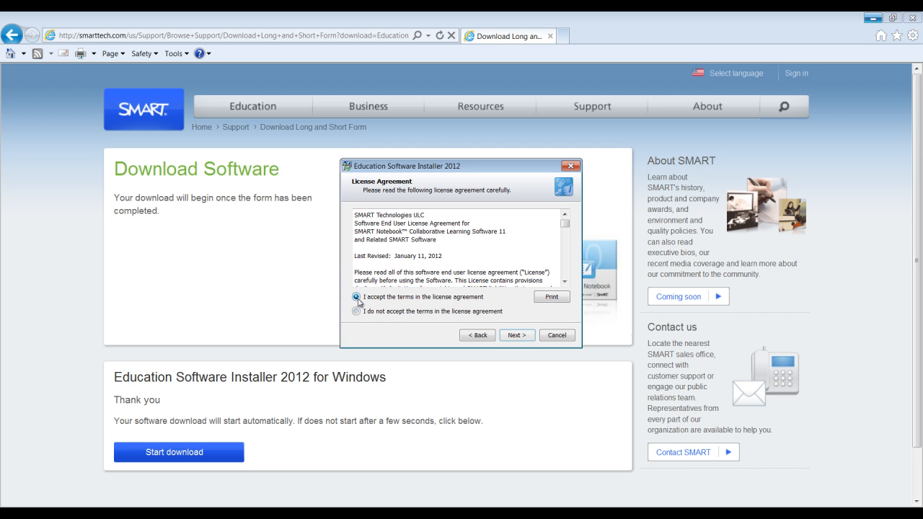
click(516, 335)
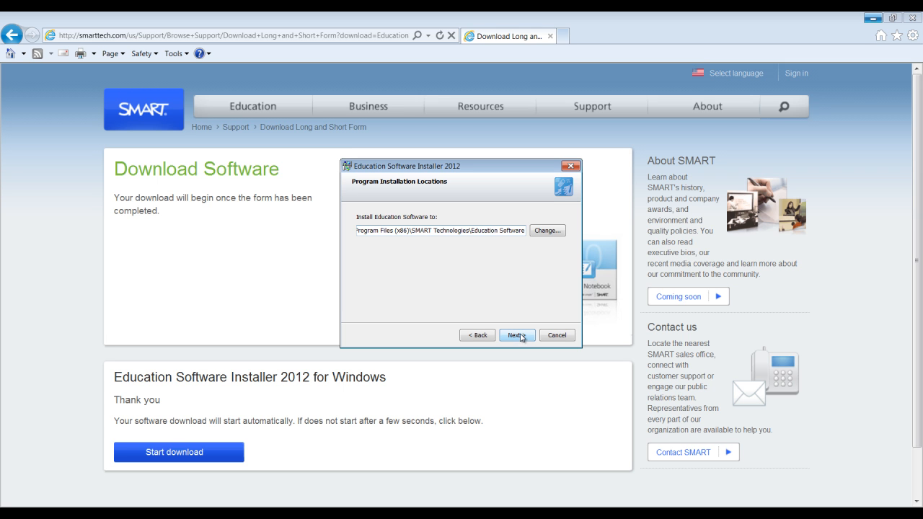
mouse_move(522, 346)
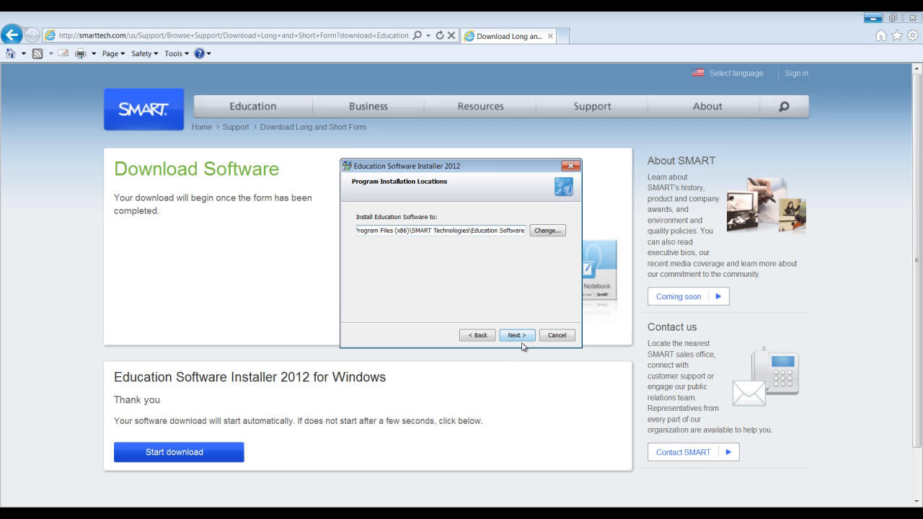
mouse_move(549, 231)
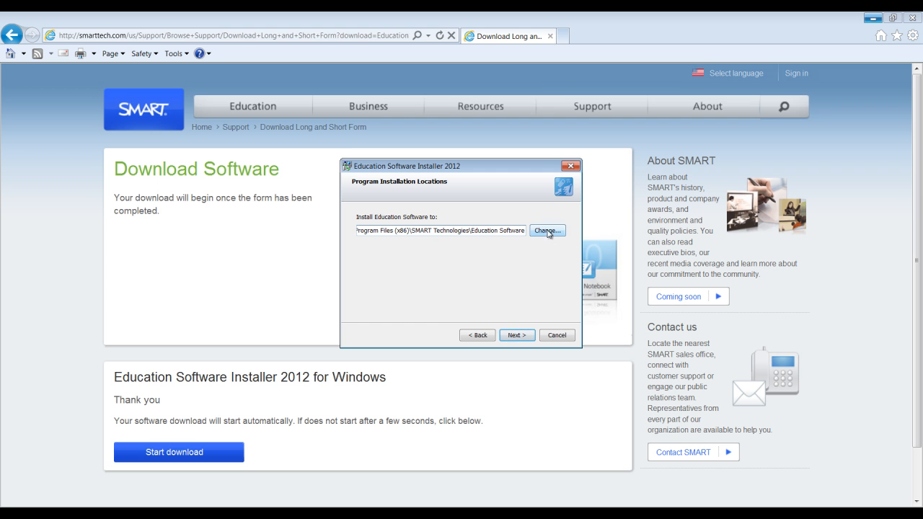
Browse the install folder without changing it and continue to product selection.
click(547, 231)
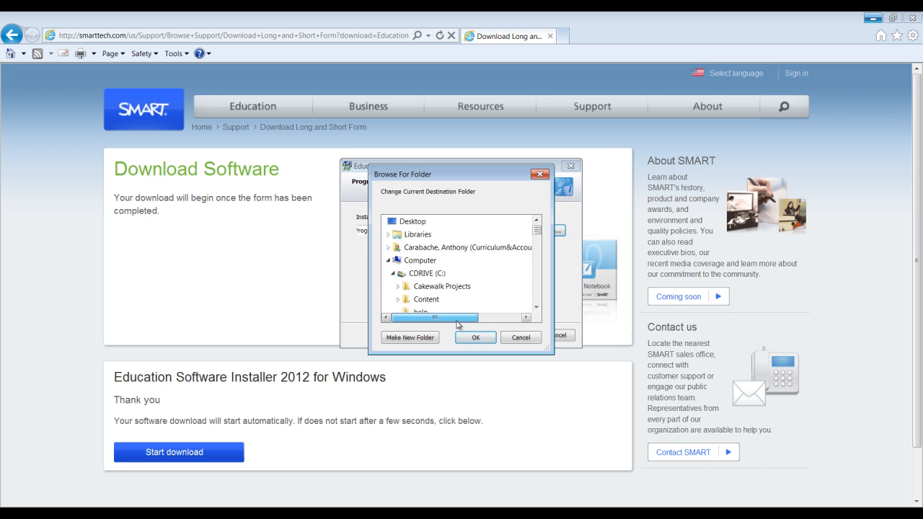
scroll(down, 3)
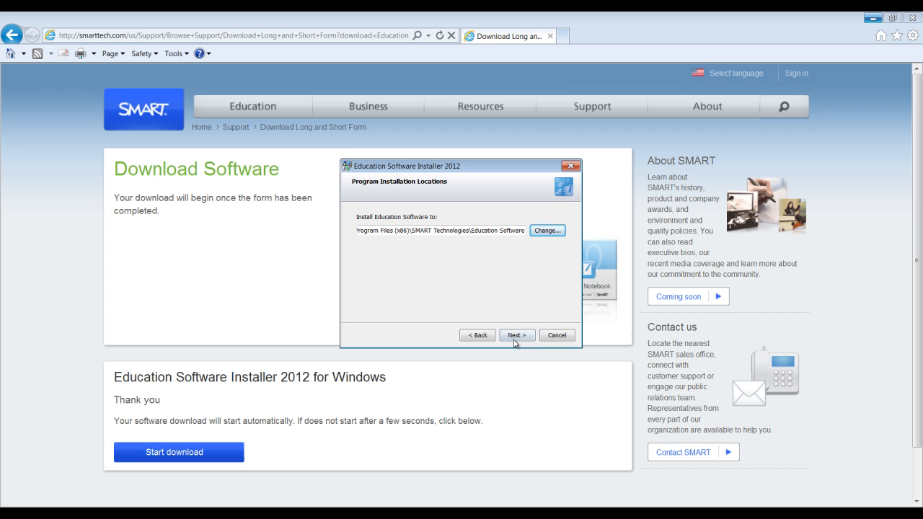
click(517, 335)
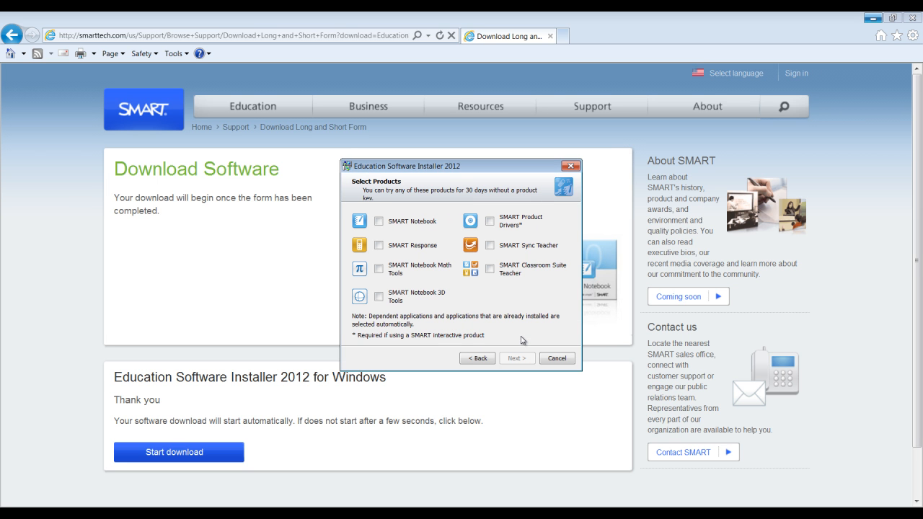
mouse_move(519, 326)
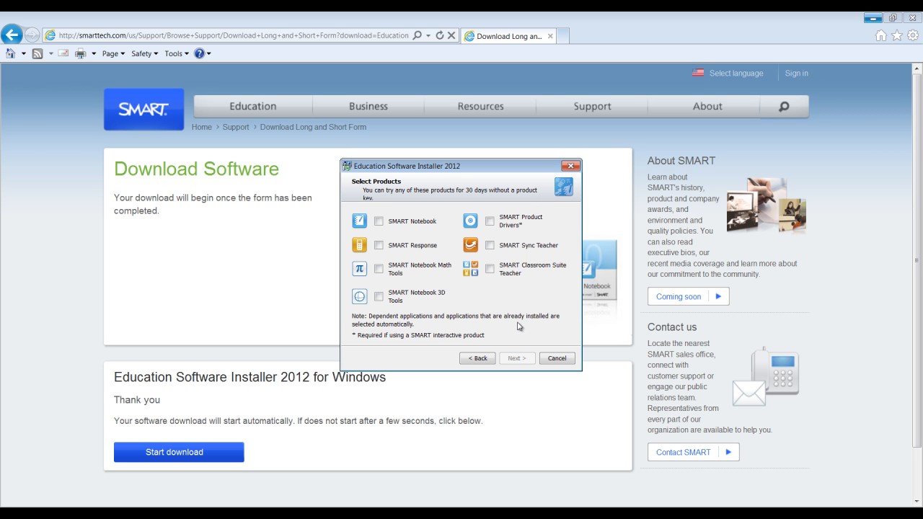
mouse_move(508, 326)
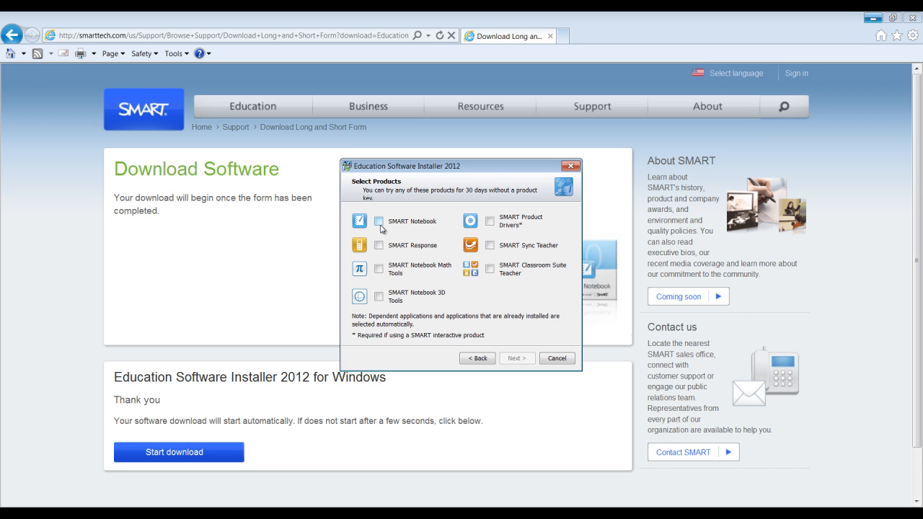
Select SMART Notebook and SMART Notebook 3D Tools for installation and continue past Select Products.
click(378, 221)
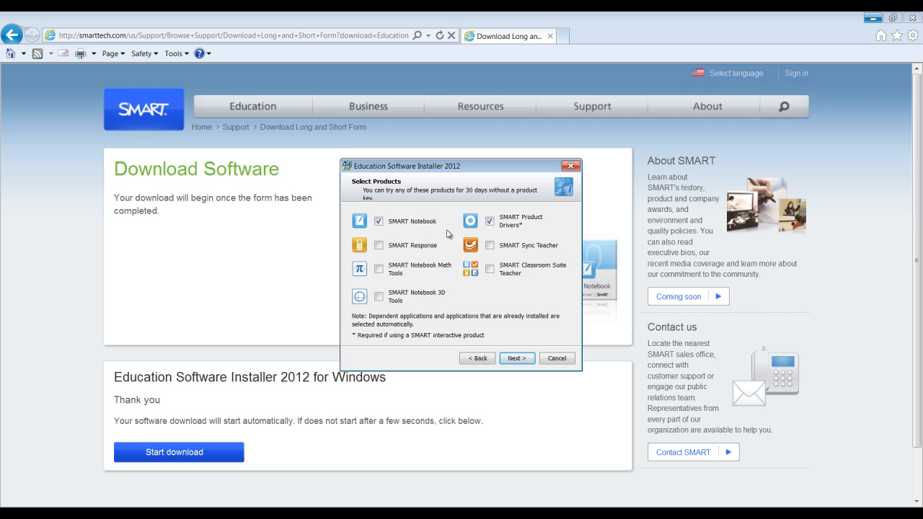
mouse_move(502, 231)
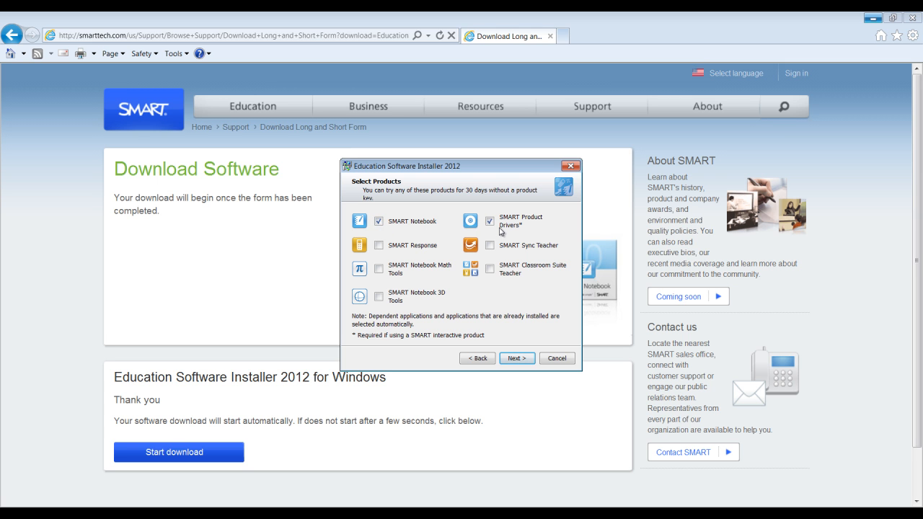
mouse_move(441, 319)
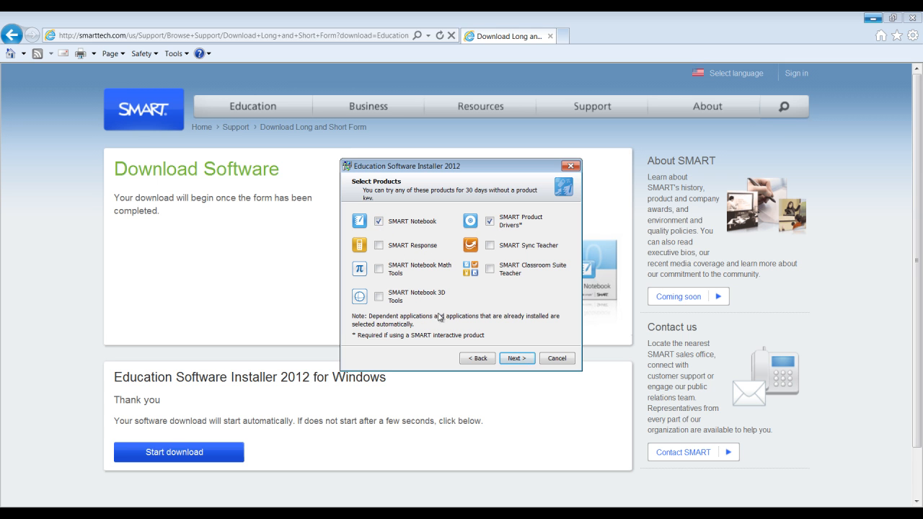
mouse_move(499, 302)
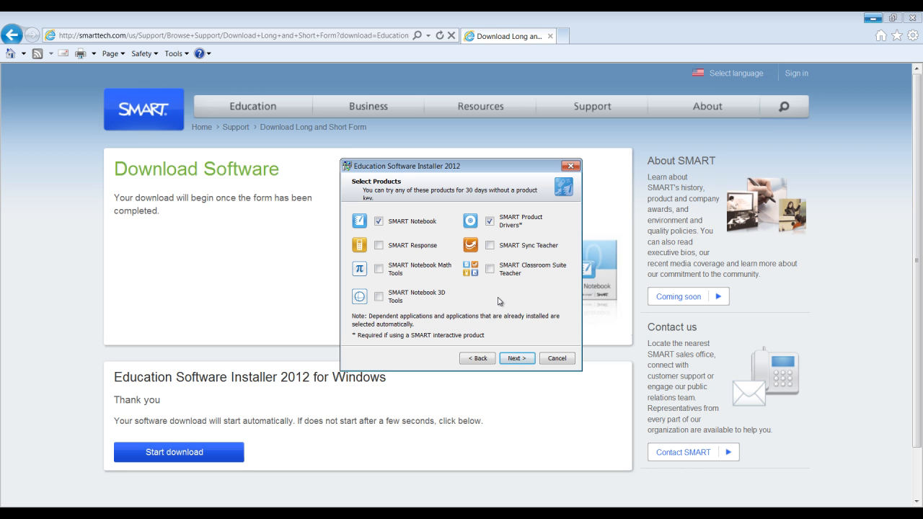
mouse_move(454, 297)
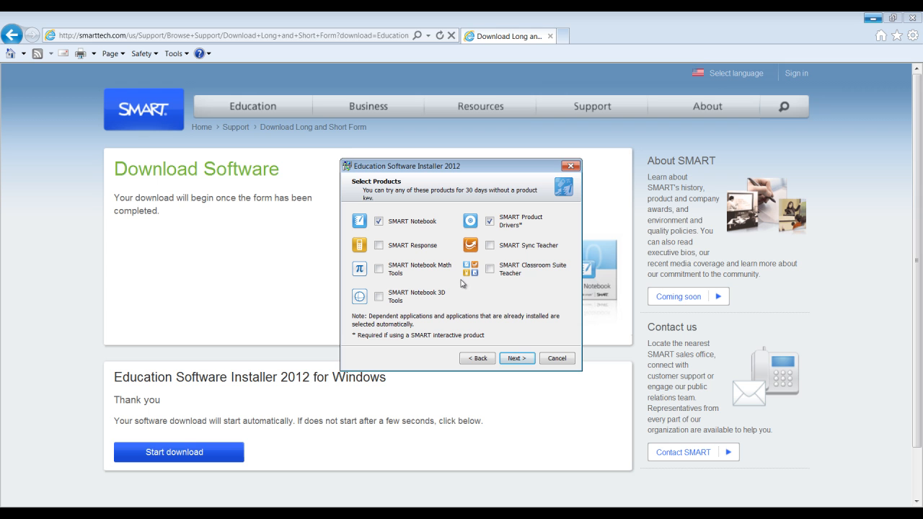
mouse_move(513, 275)
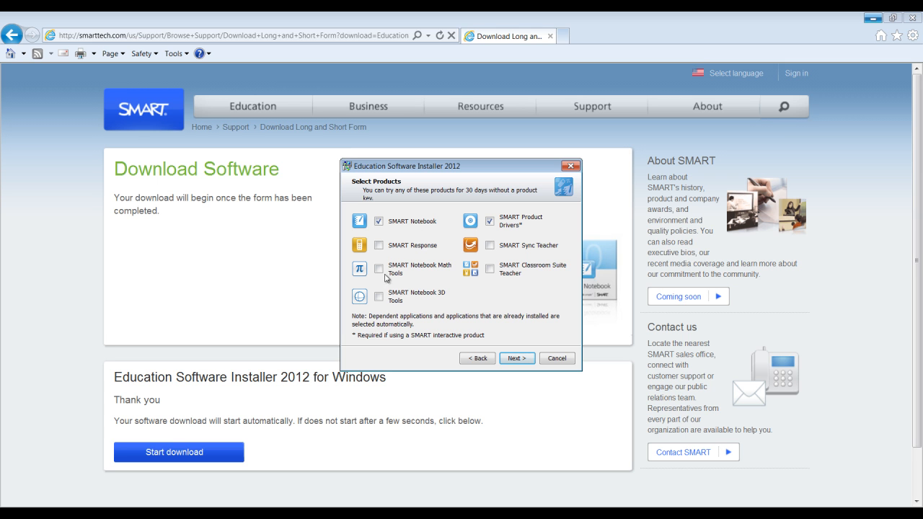
mouse_move(392, 309)
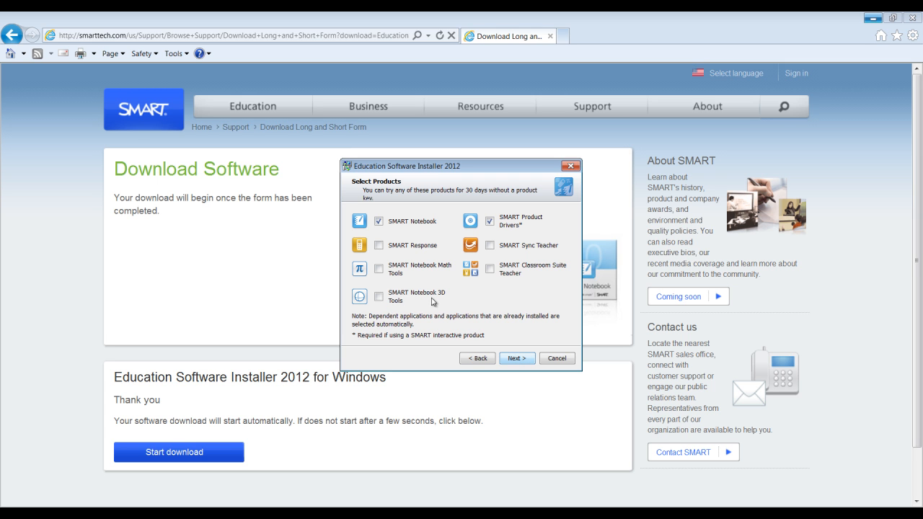
click(378, 297)
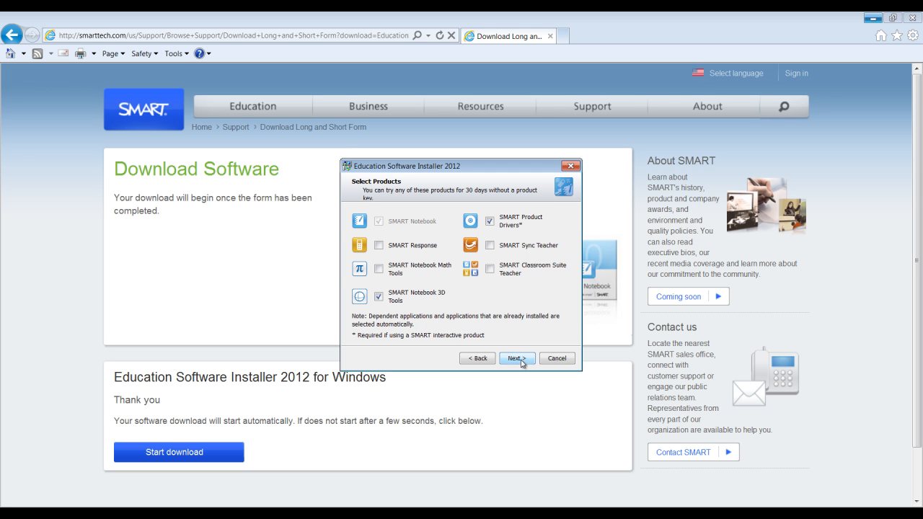
click(515, 358)
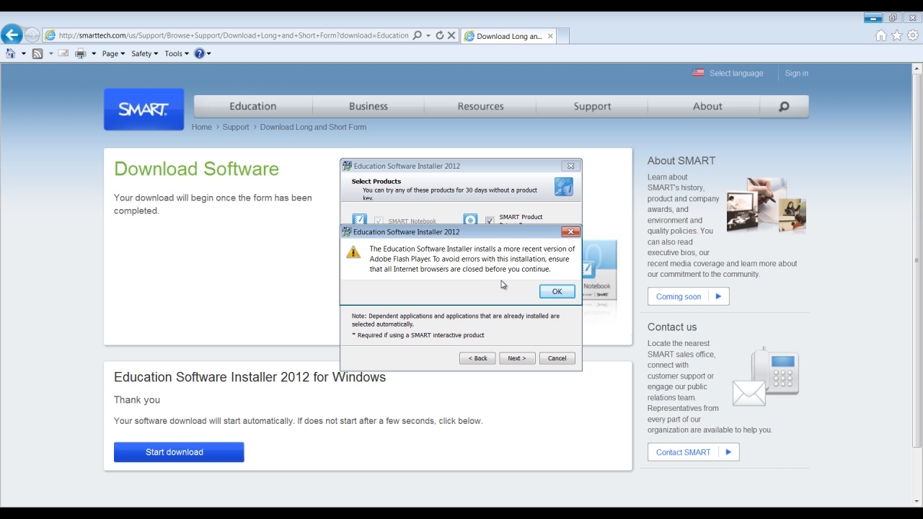
mouse_move(490, 286)
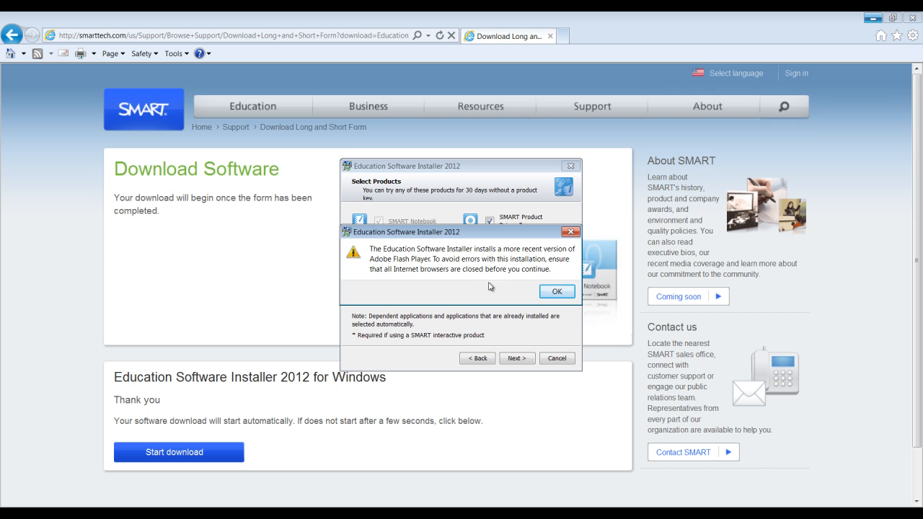
Acknowledge the close-browsers warning, stop SMART Board Tools starting with Windows, and continue to Additional Settings.
click(556, 291)
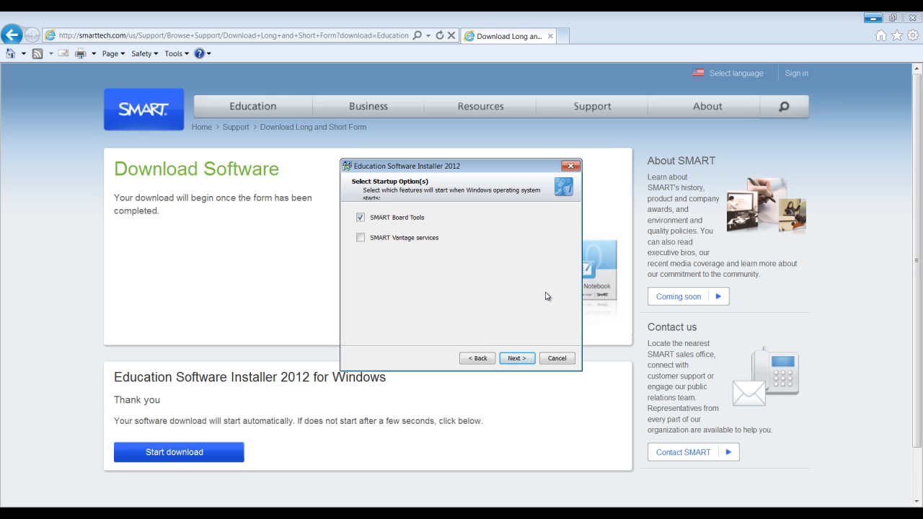
mouse_move(399, 245)
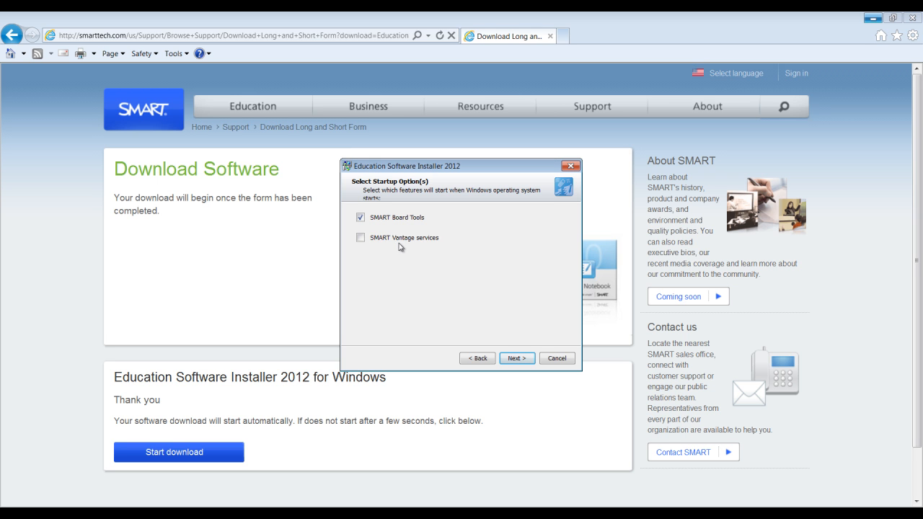
mouse_move(384, 244)
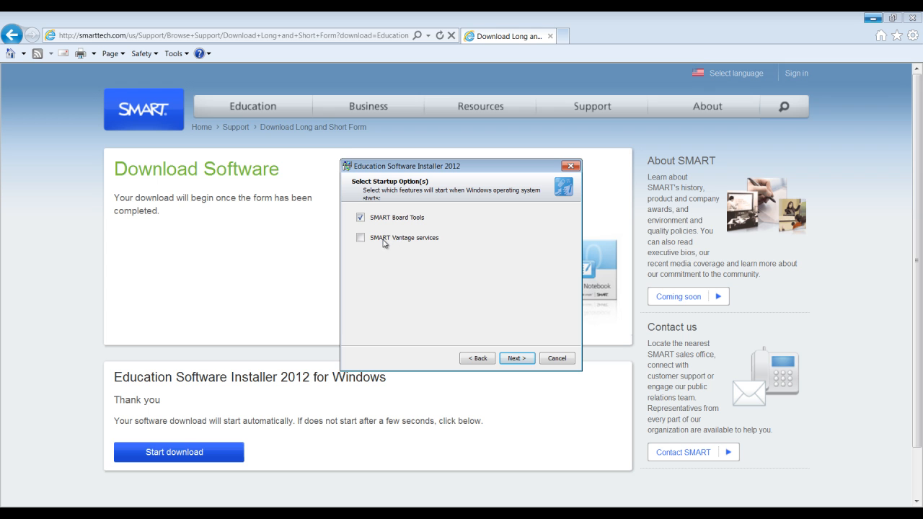
mouse_move(374, 231)
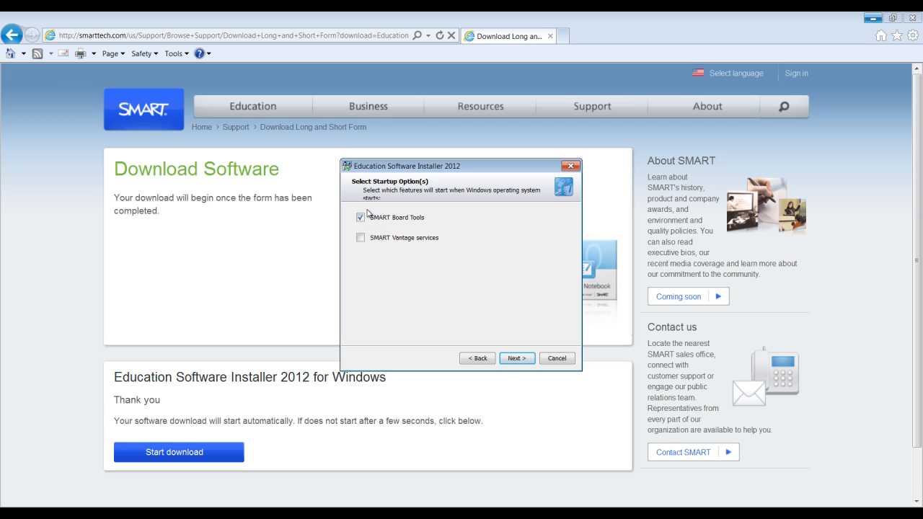
mouse_move(438, 199)
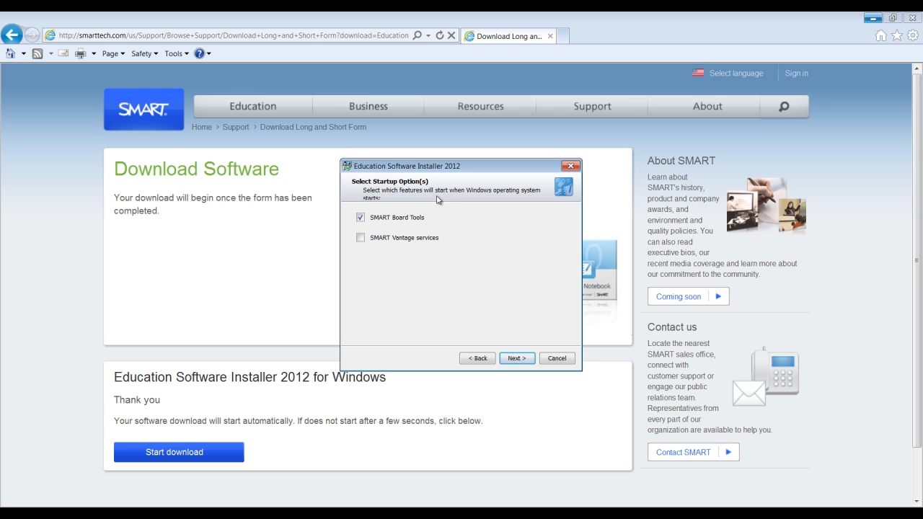
mouse_move(523, 199)
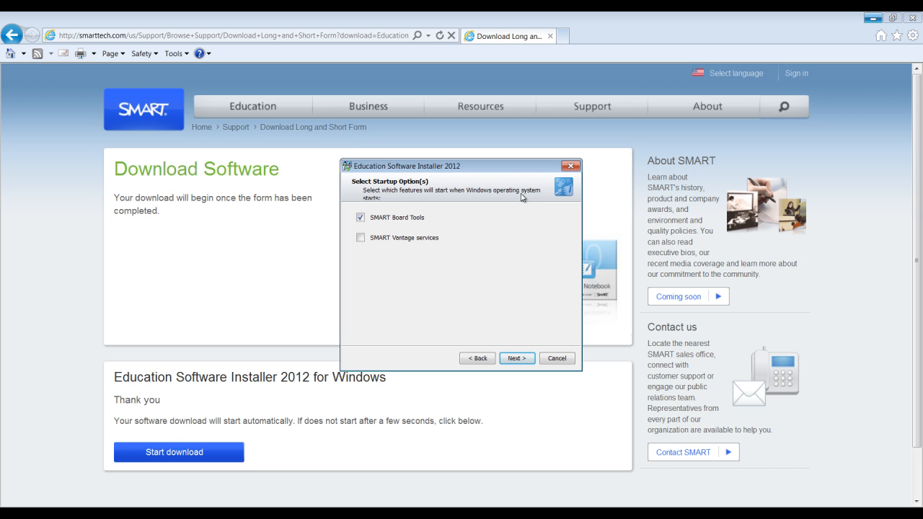
click(361, 216)
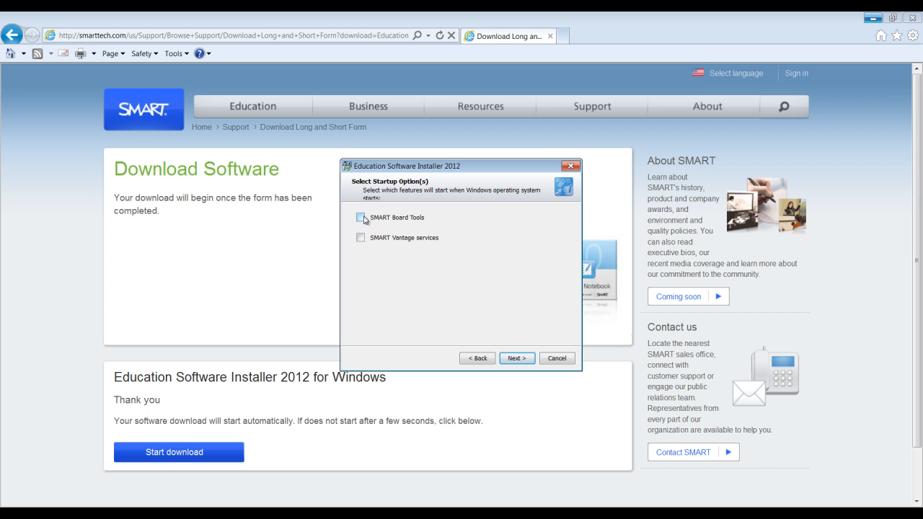
click(360, 216)
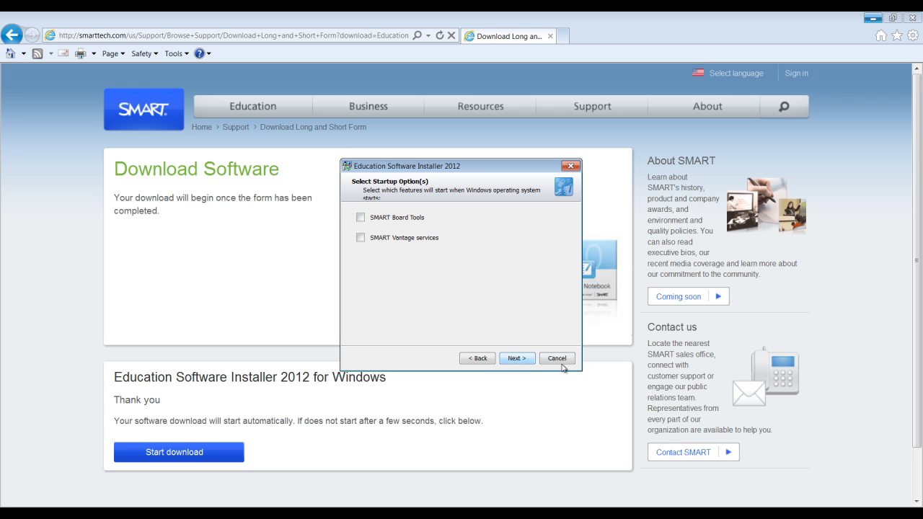
mouse_move(520, 369)
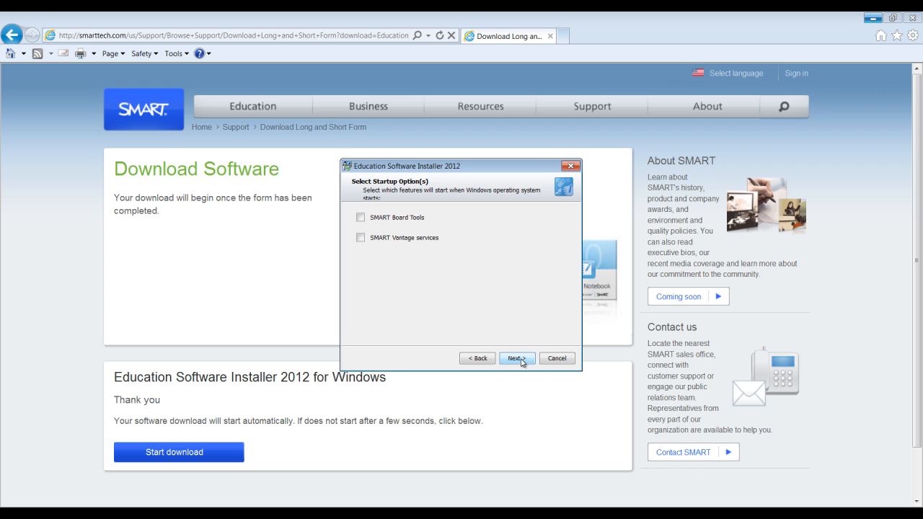
click(516, 358)
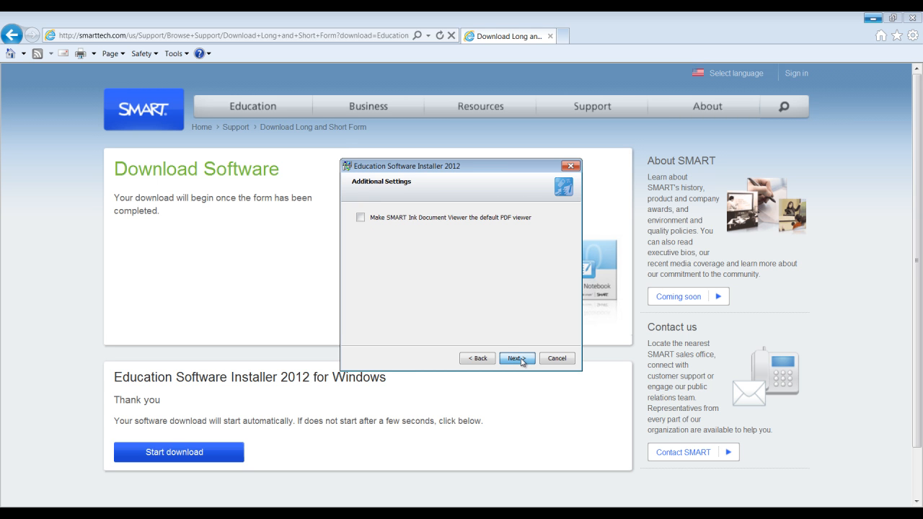
Keep the PDF viewer setting and opt out of the Customer Experience Program.
click(517, 358)
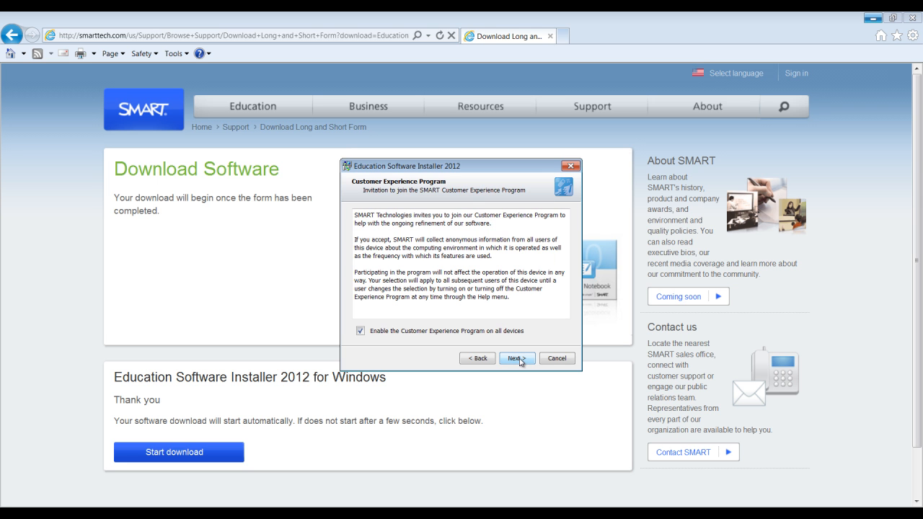
mouse_move(375, 342)
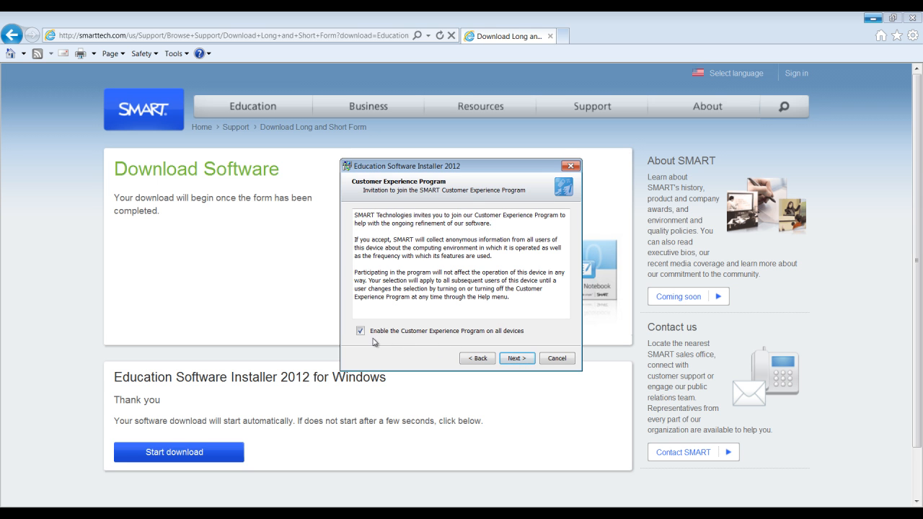
click(360, 330)
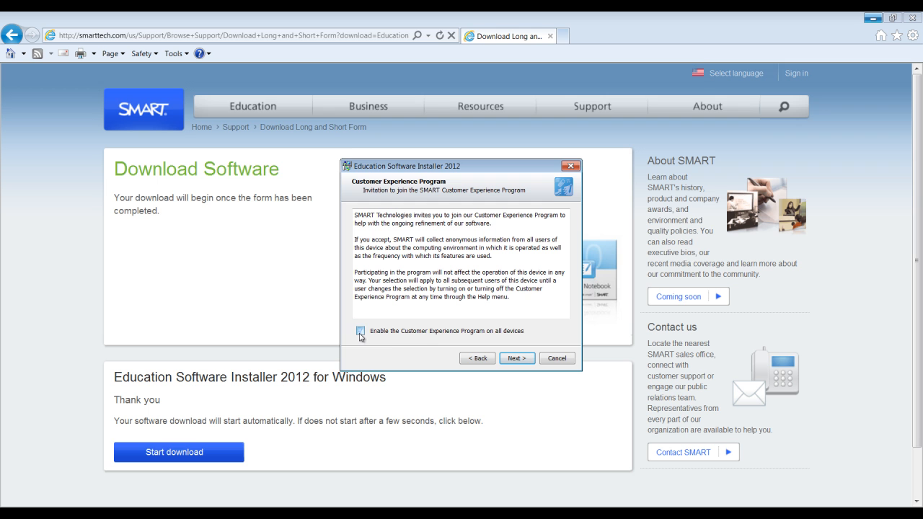
click(361, 330)
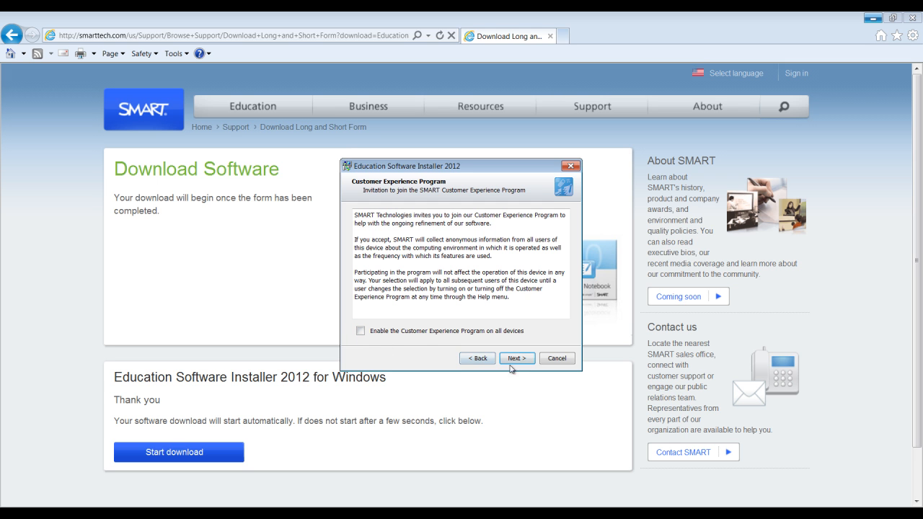
click(516, 357)
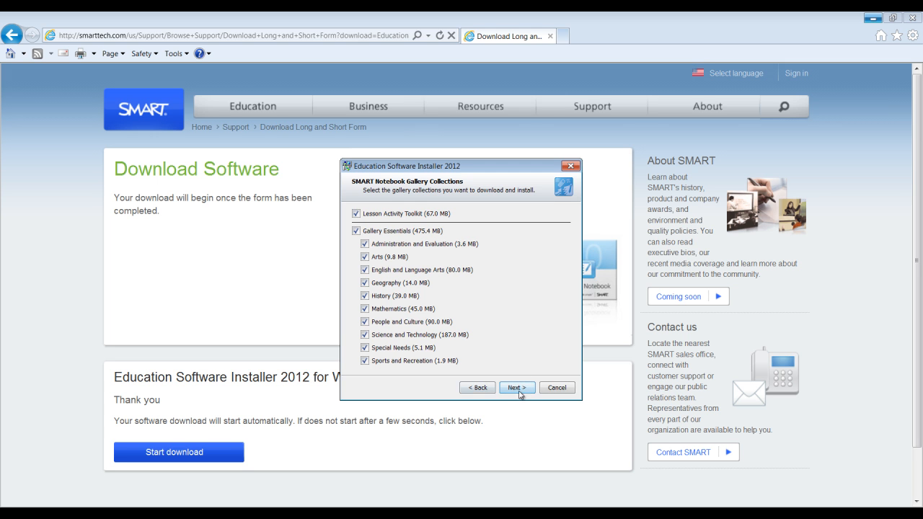
Accept the gallery collections and keep French as the language, reaching Ready to Install.
click(516, 387)
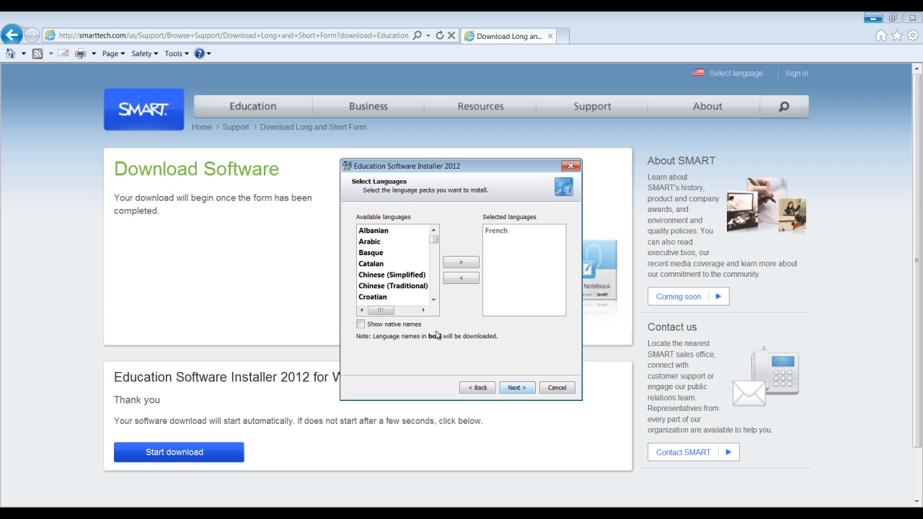
mouse_move(450, 358)
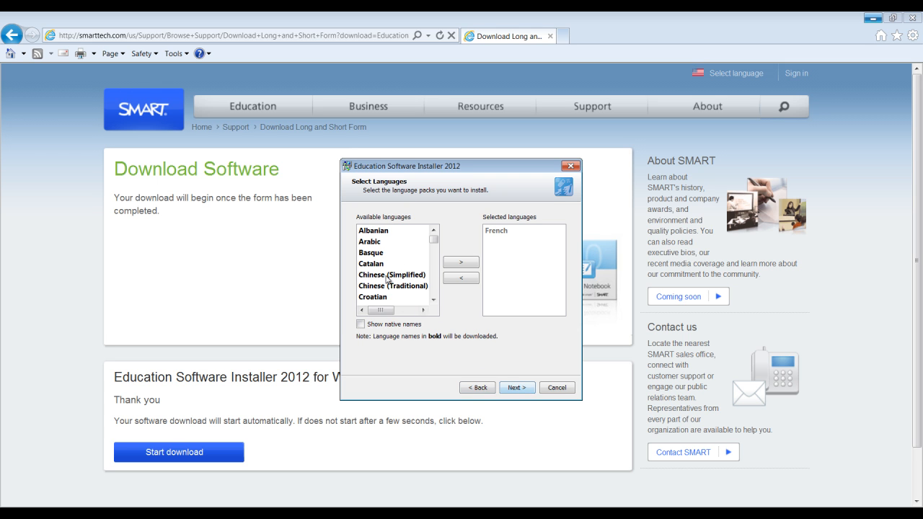
click(434, 261)
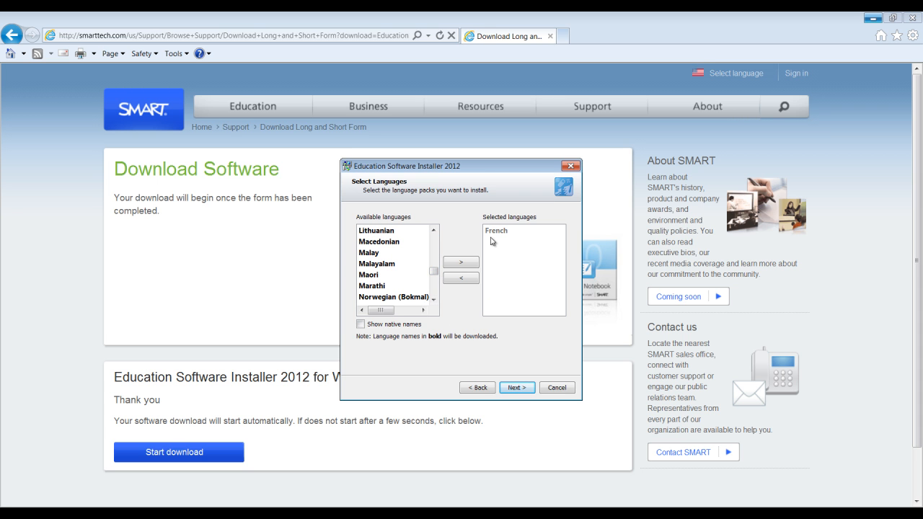
click(517, 387)
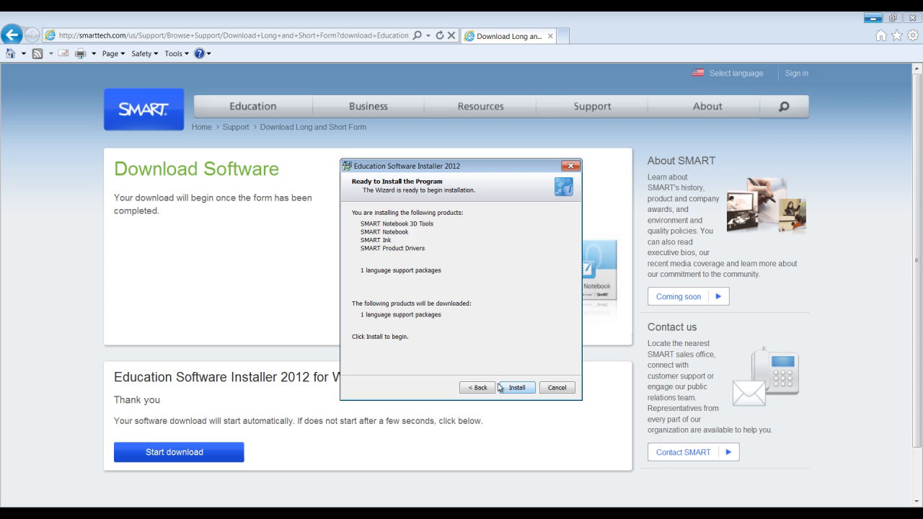
Install the listed products and finish the completed installer.
click(517, 387)
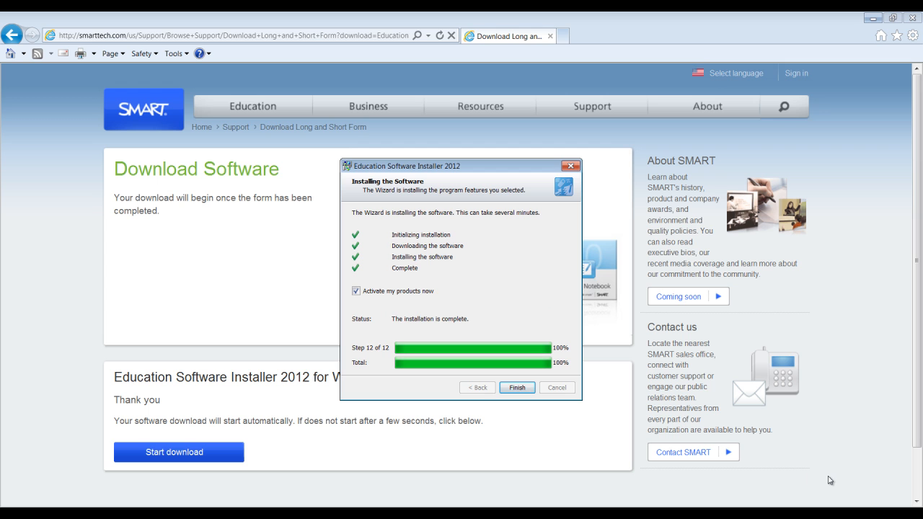
mouse_move(560, 361)
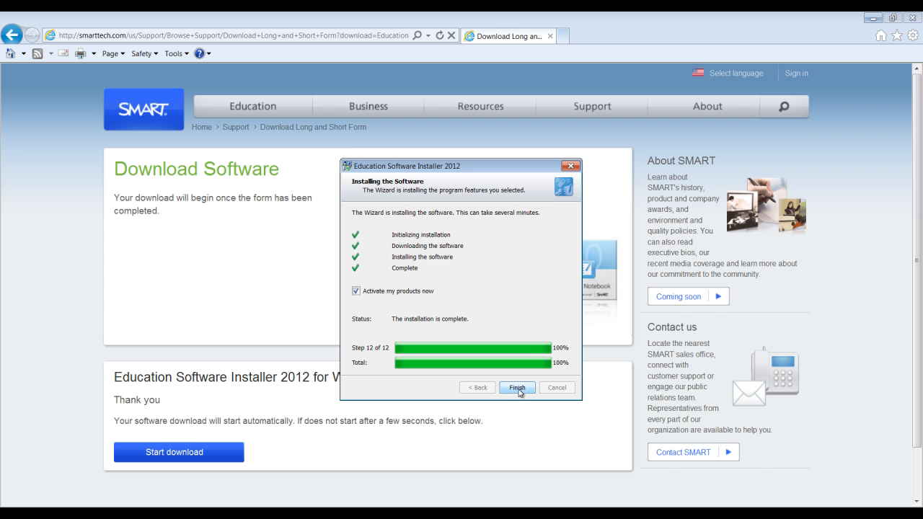
click(516, 387)
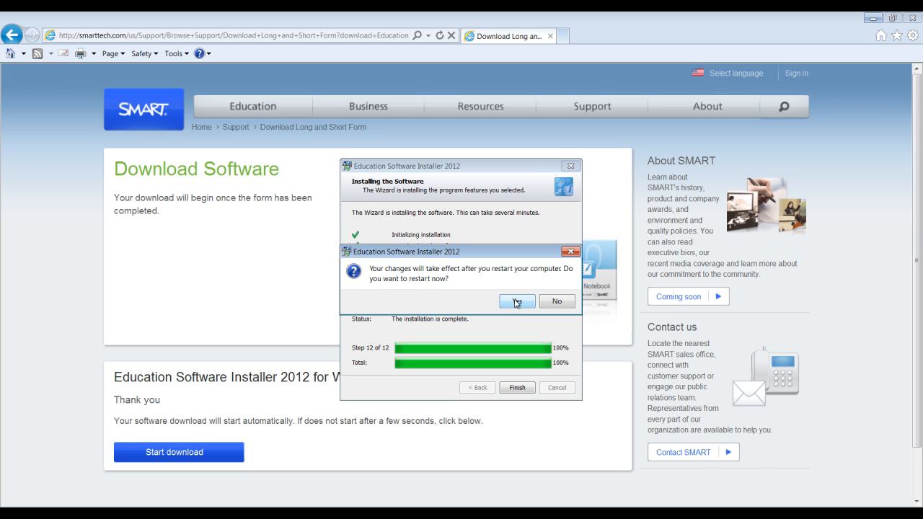
Agree to restart now, then cancel when open programs block the restart.
click(517, 301)
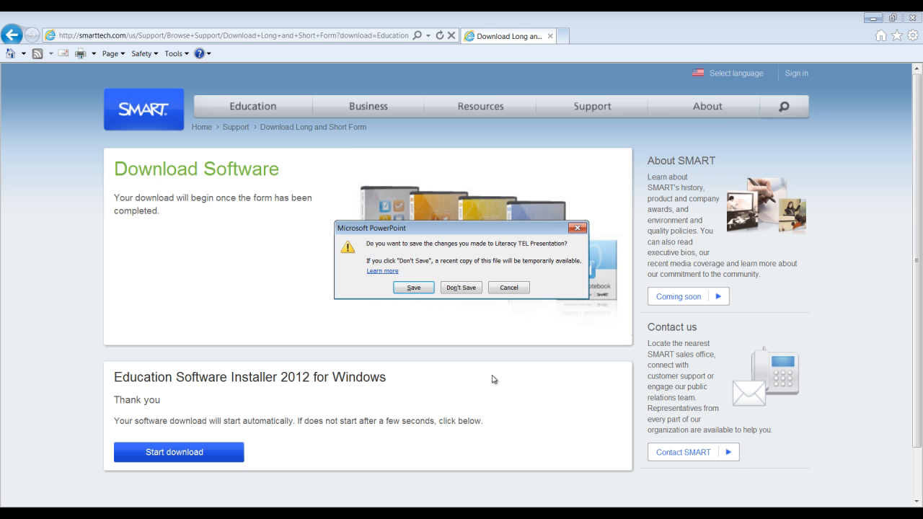
mouse_move(465, 331)
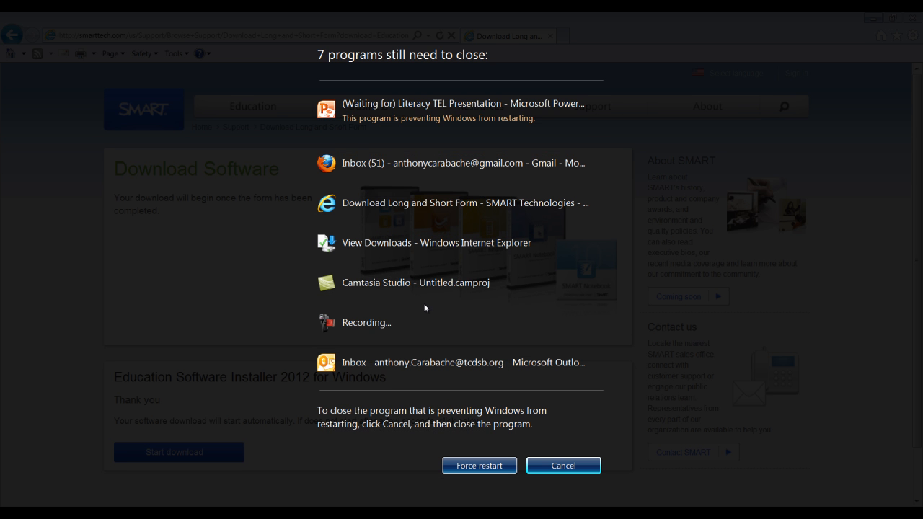
mouse_move(422, 313)
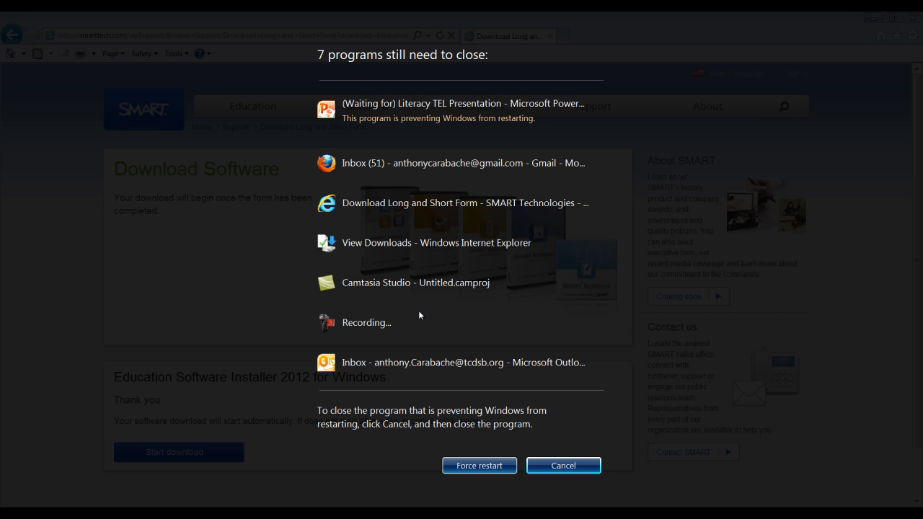
click(562, 465)
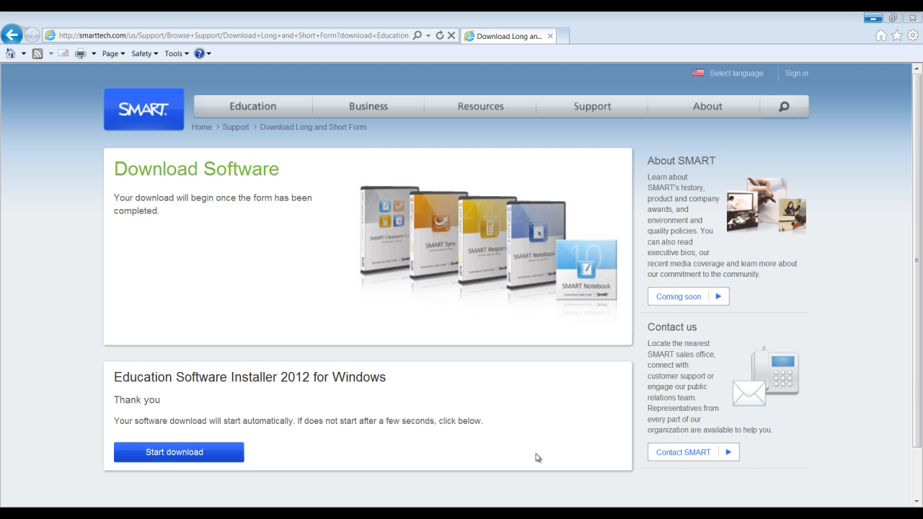
mouse_move(536, 434)
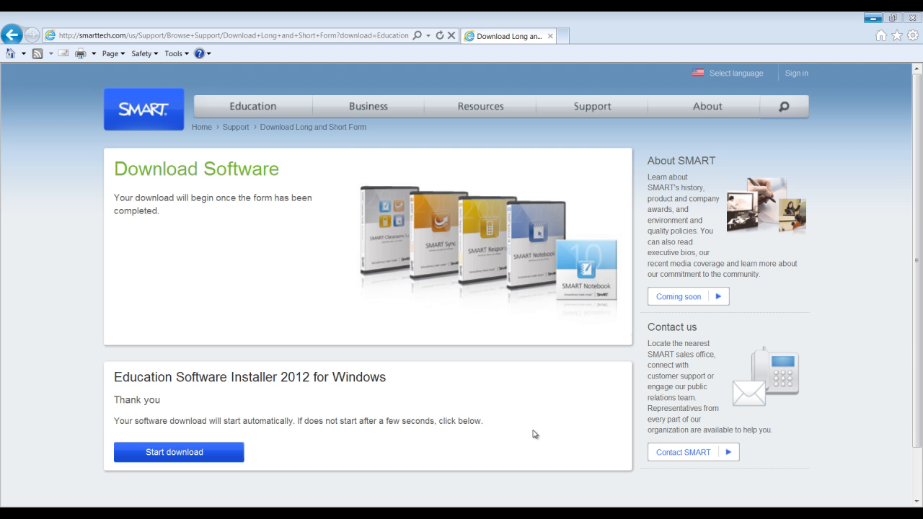
mouse_move(532, 425)
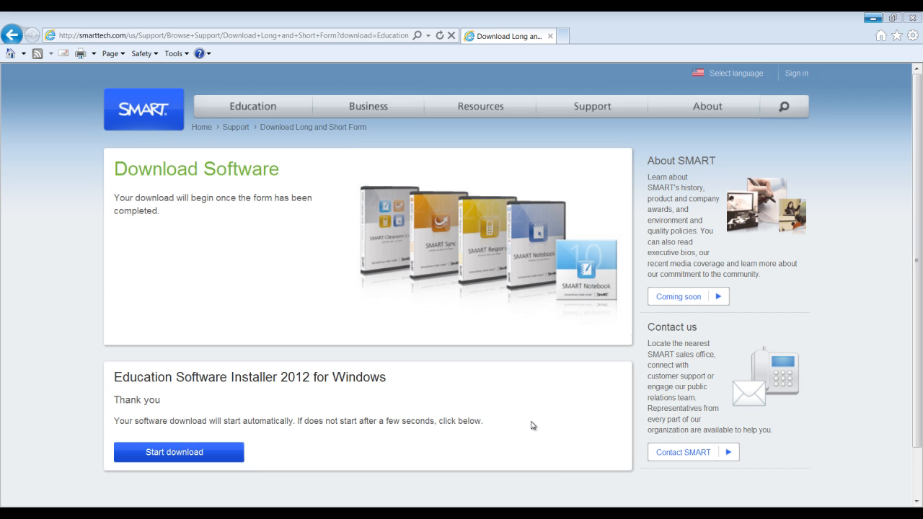